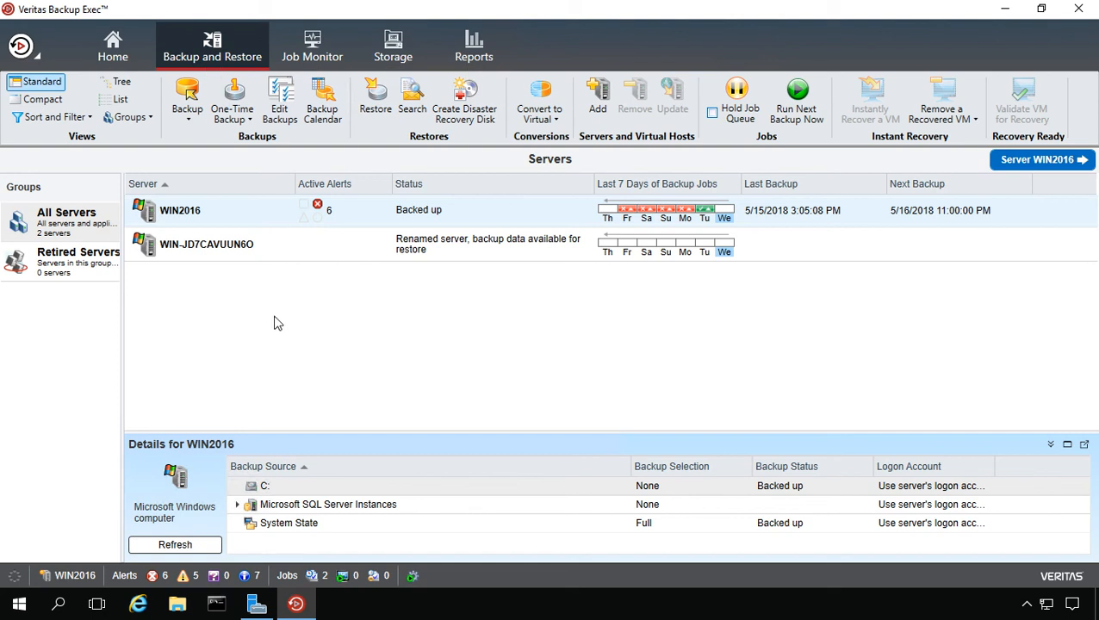
mouse_move(267, 313)
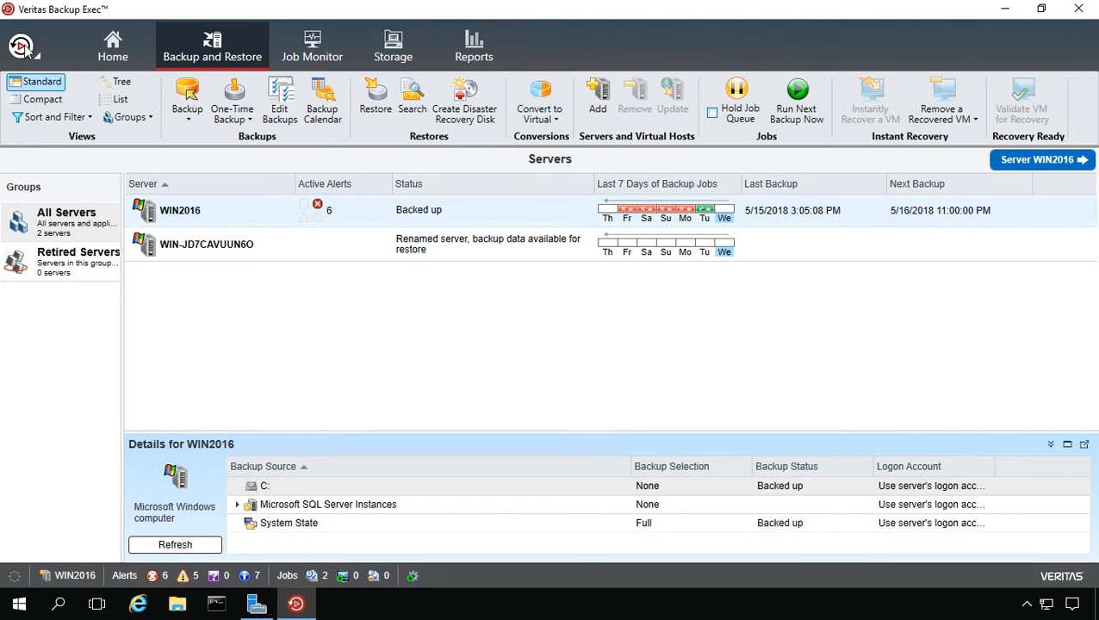
Expand Configuration and Settings from the Backup Exec application menu.
left_click(21, 46)
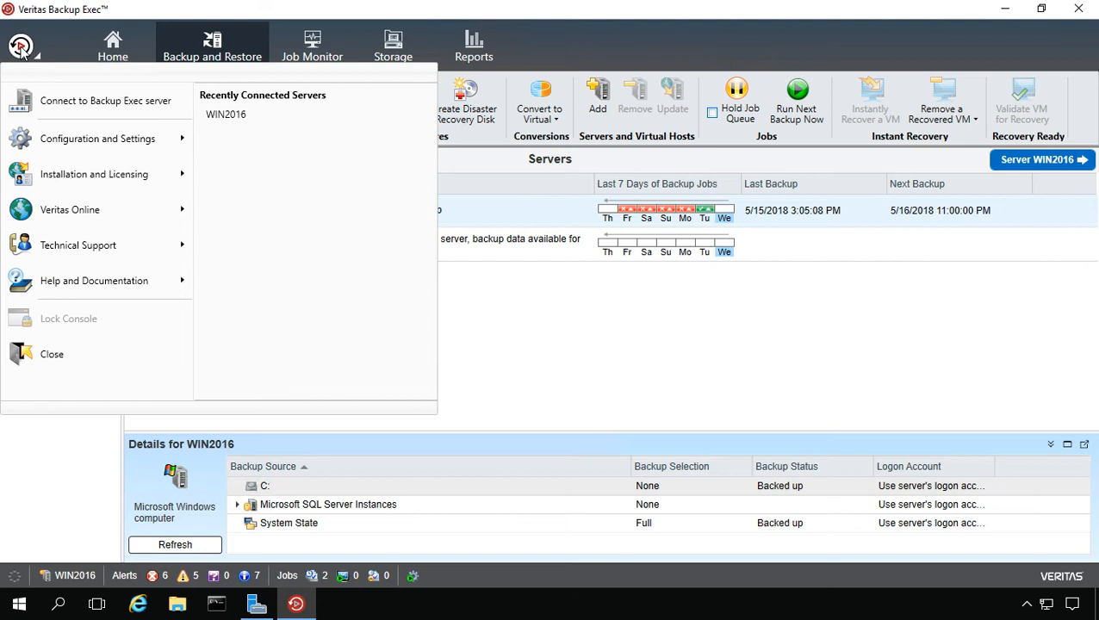
left_click(98, 138)
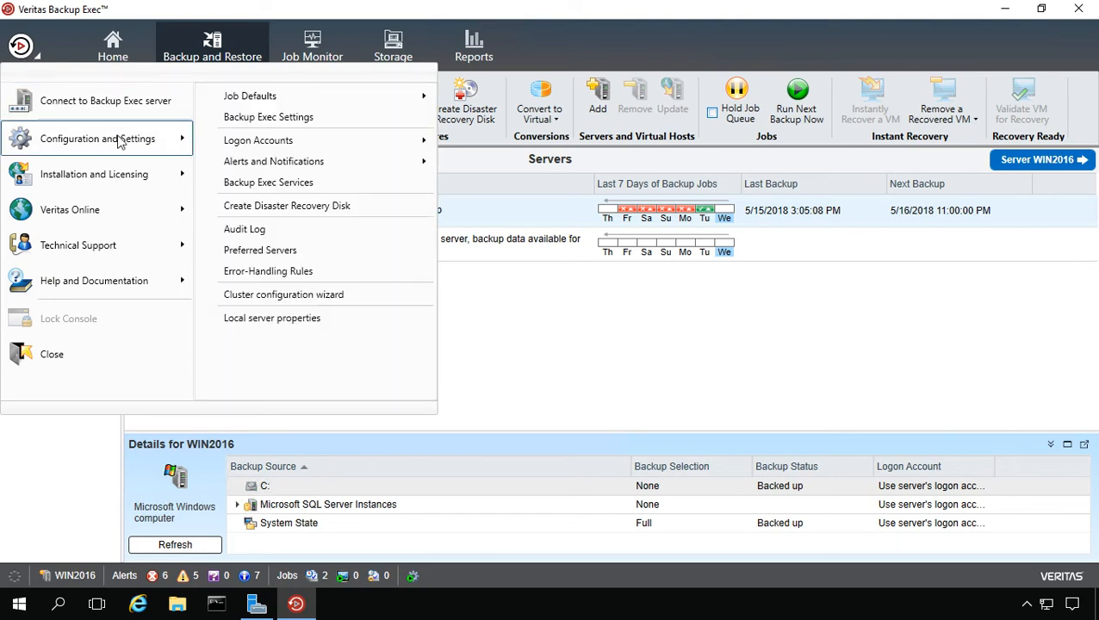
mouse_move(250, 96)
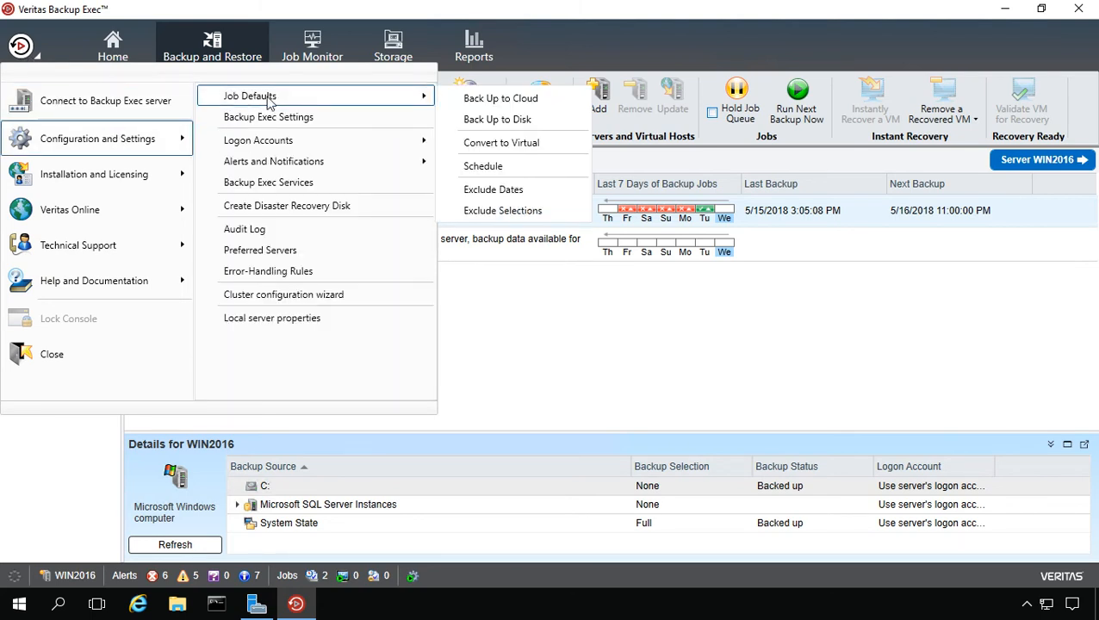
mouse_move(316, 96)
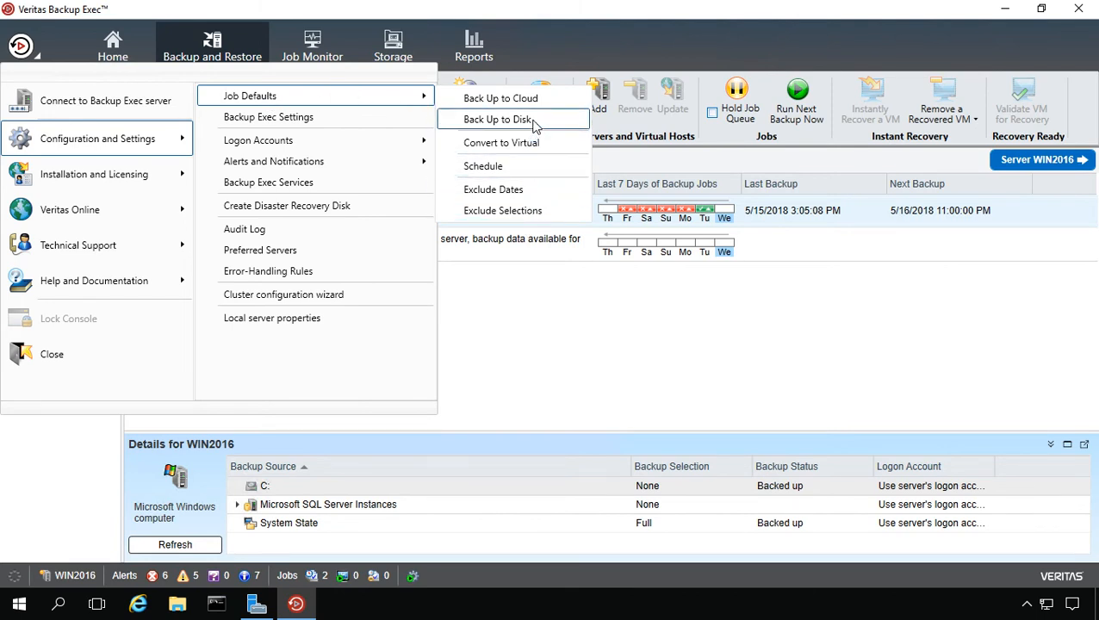
mouse_move(512, 119)
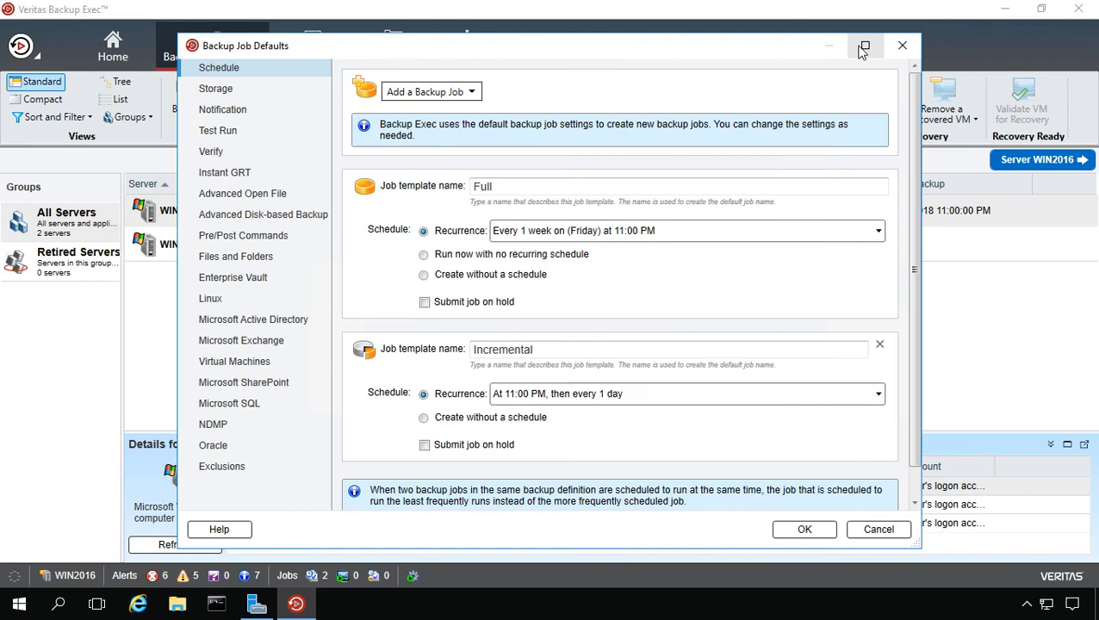
Maximize the Backup Job Defaults window for back-up-to-disk.
left_click(864, 45)
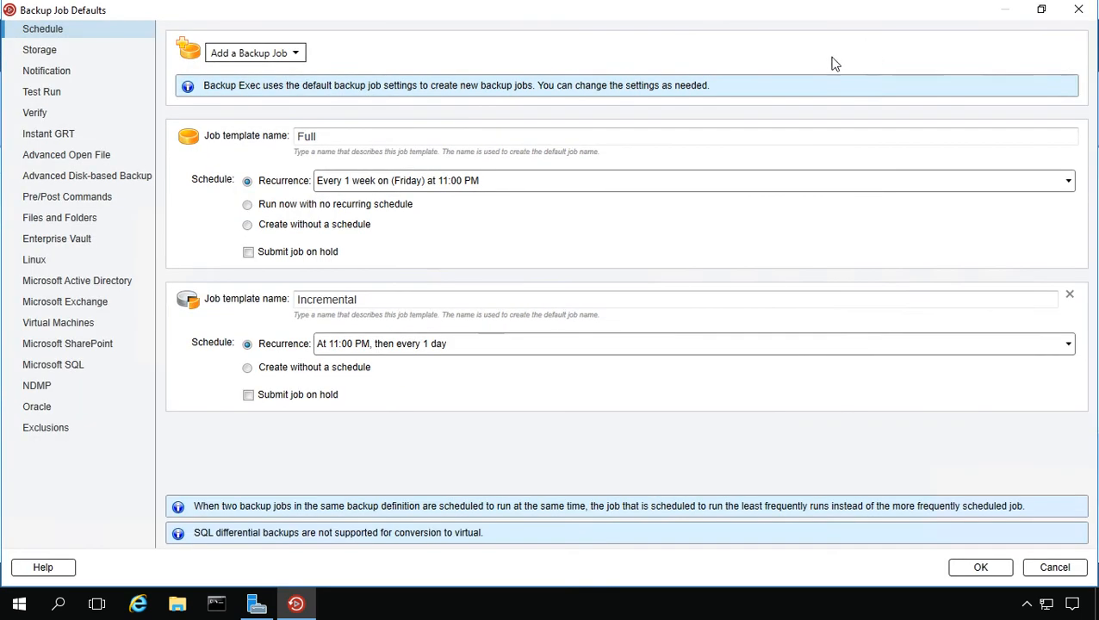
mouse_move(35, 110)
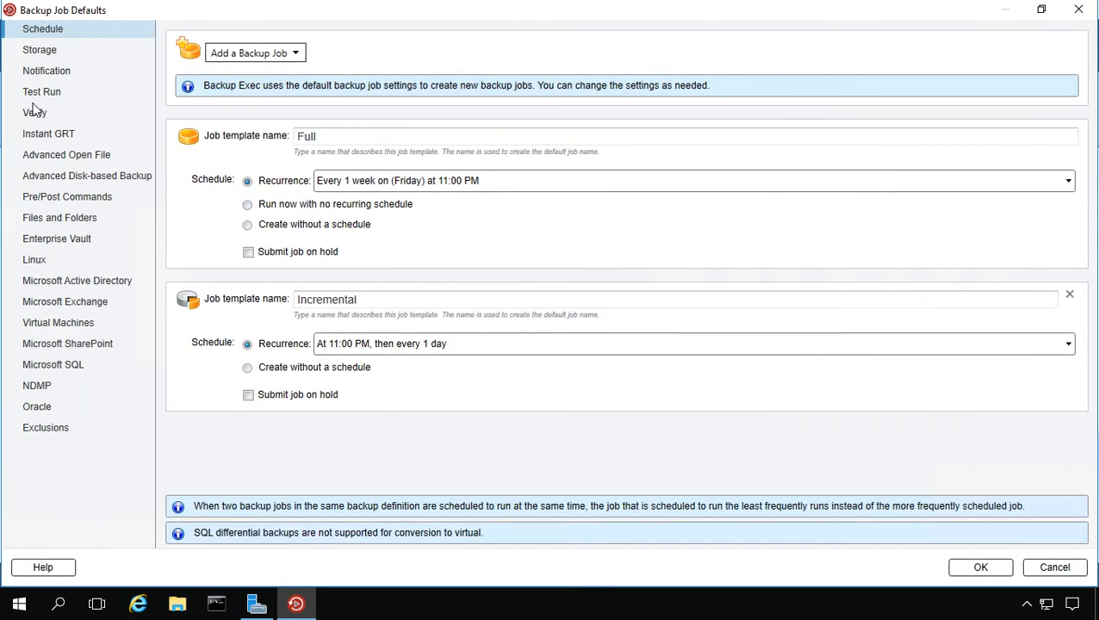
mouse_move(39, 49)
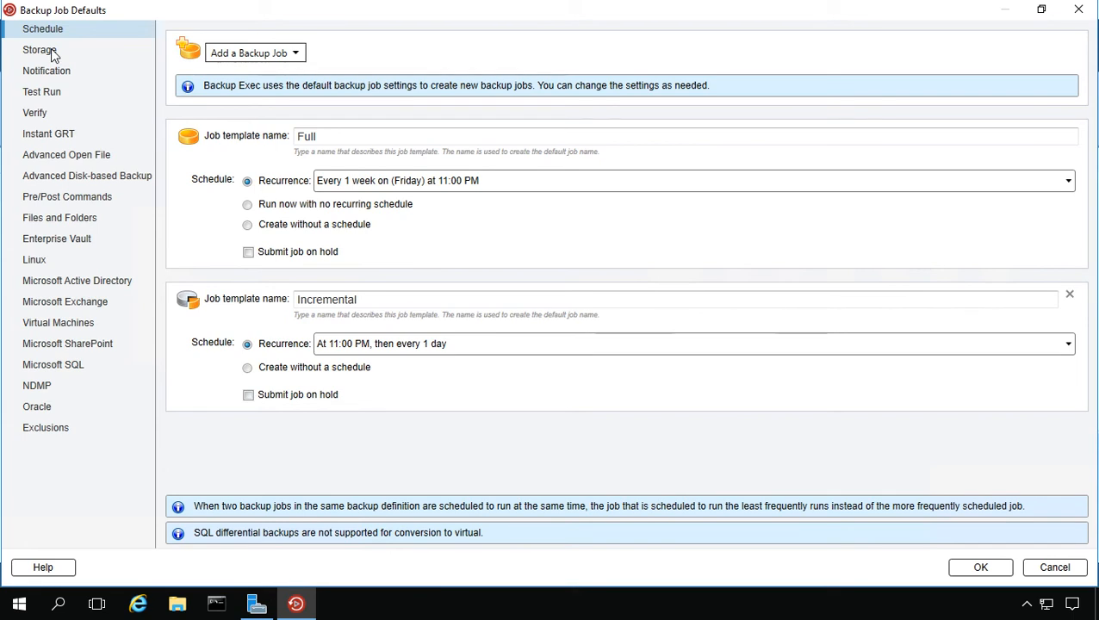
Set Full and Incremental default storage to Disk storage 0001.
left_click(38, 49)
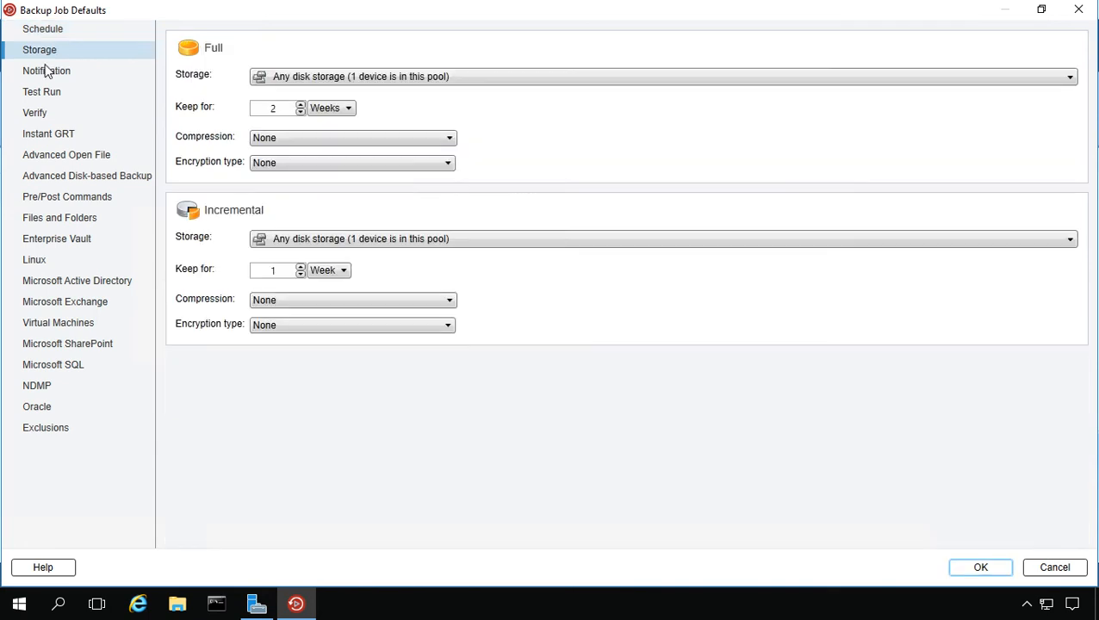
mouse_move(289, 194)
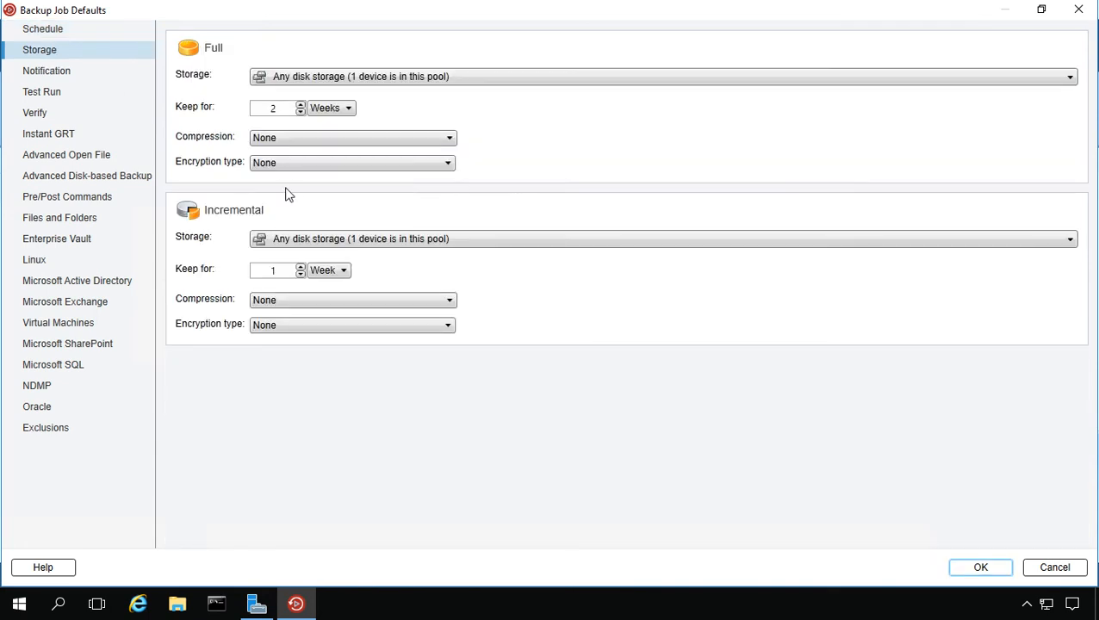
mouse_move(173, 194)
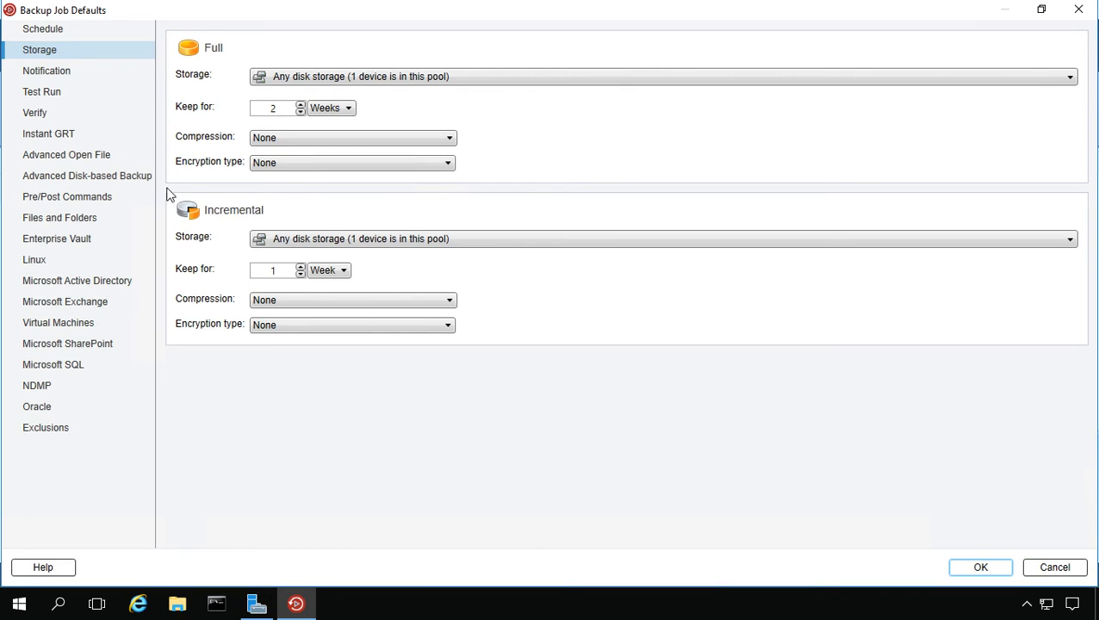
mouse_move(120, 108)
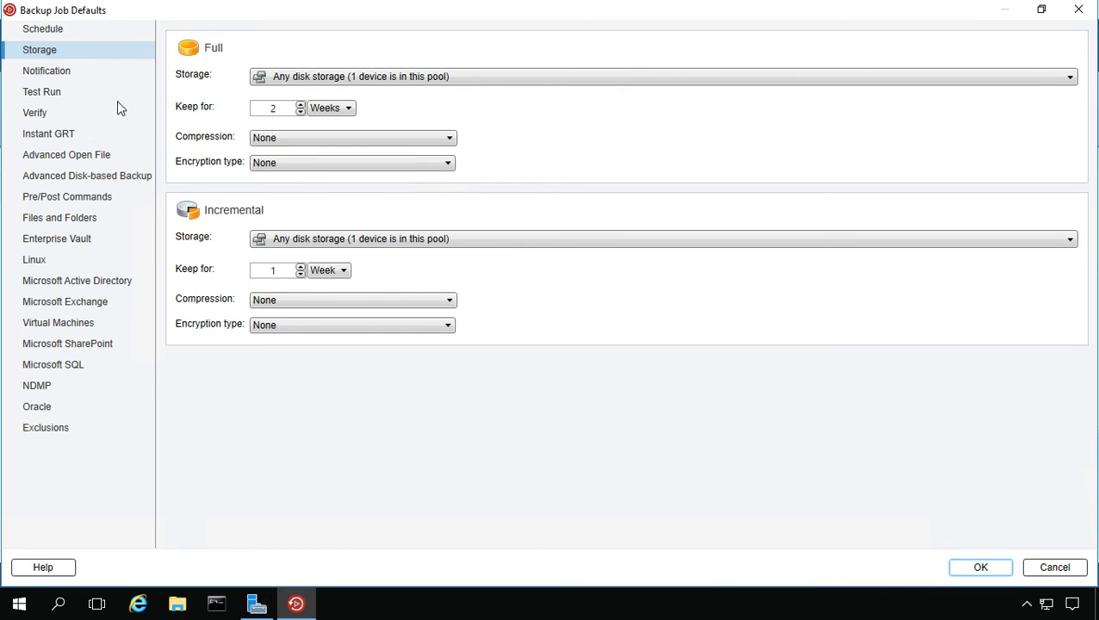
mouse_move(112, 87)
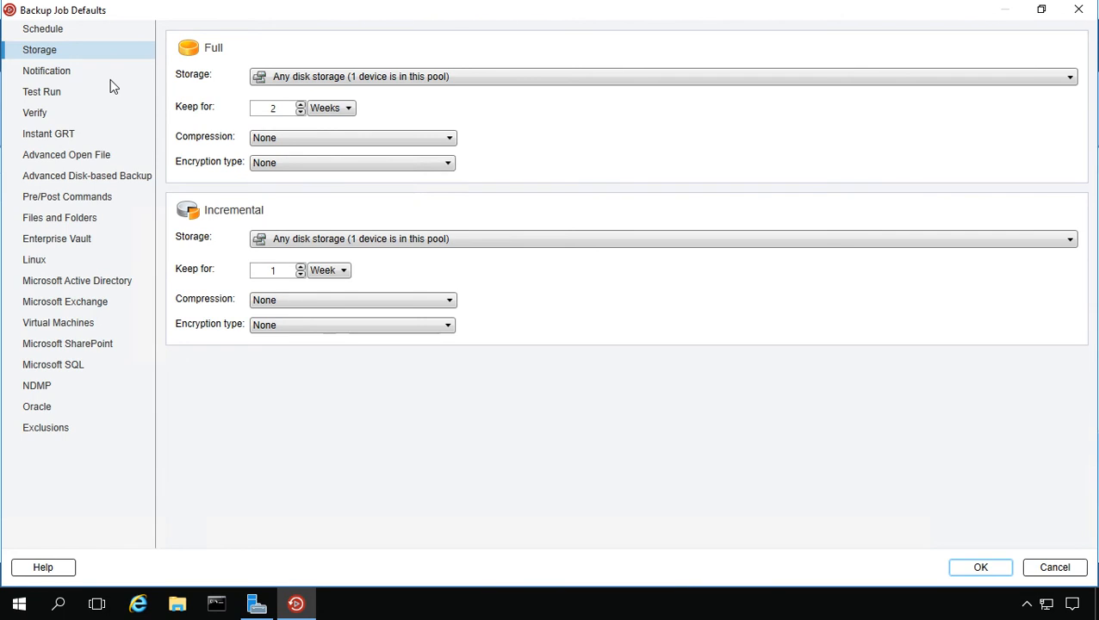
mouse_move(408, 93)
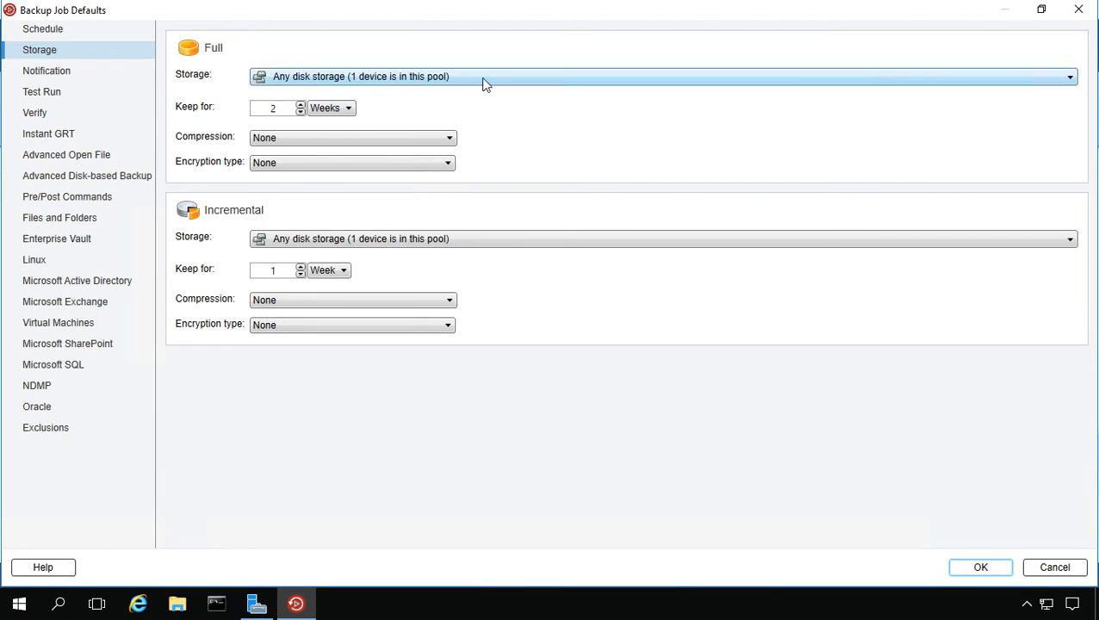
left_click(1070, 77)
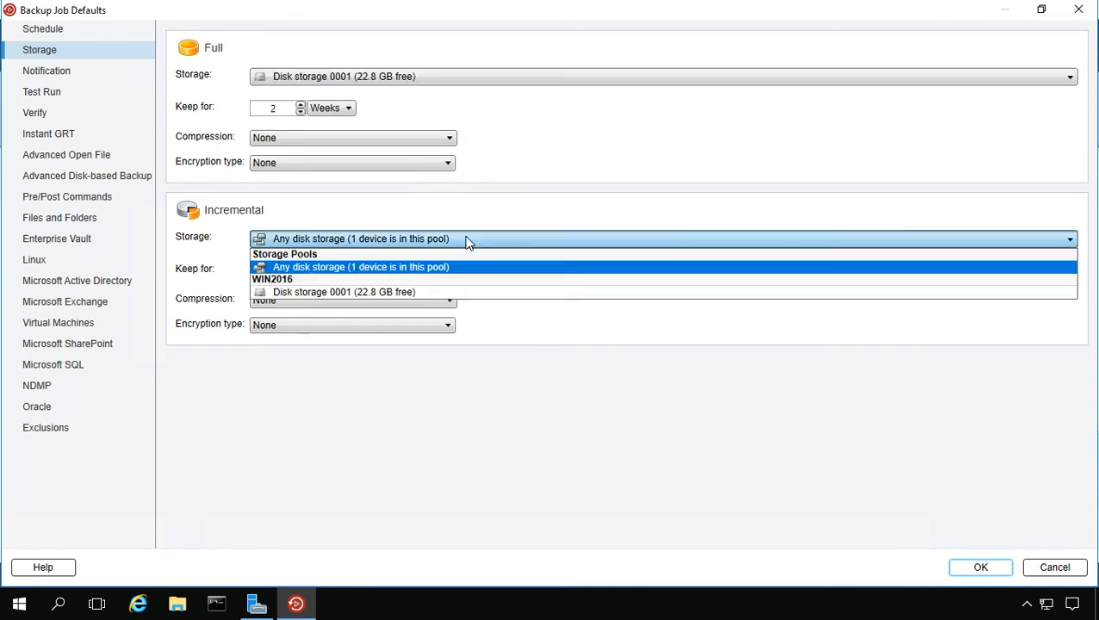
left_click(343, 292)
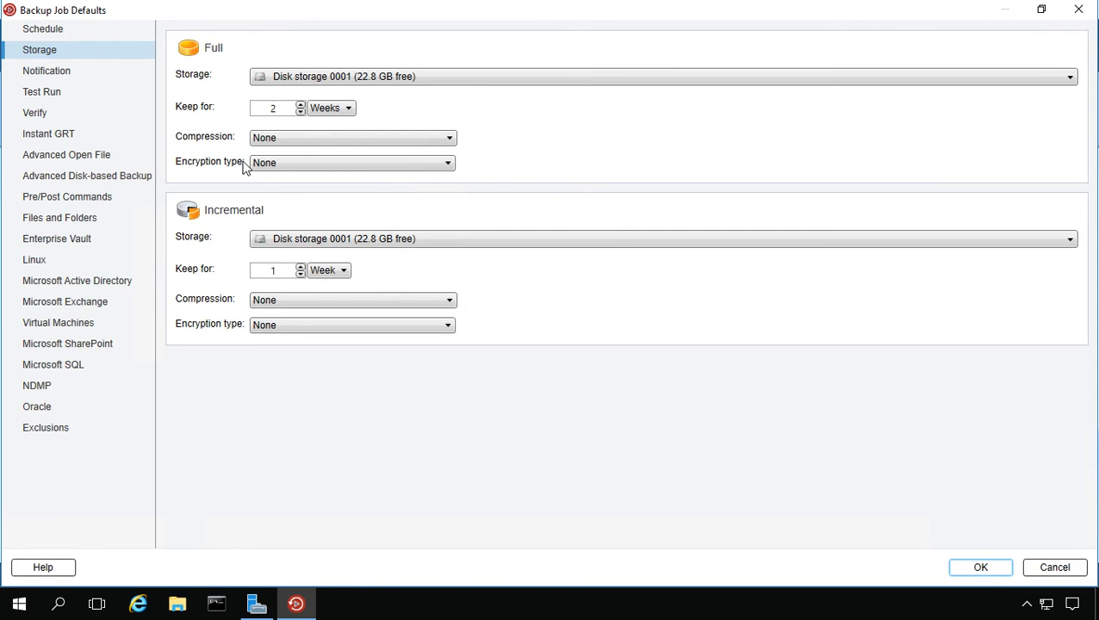
Choose 'Do not verify data for this job' for Full and Incremental defaults.
left_click(35, 113)
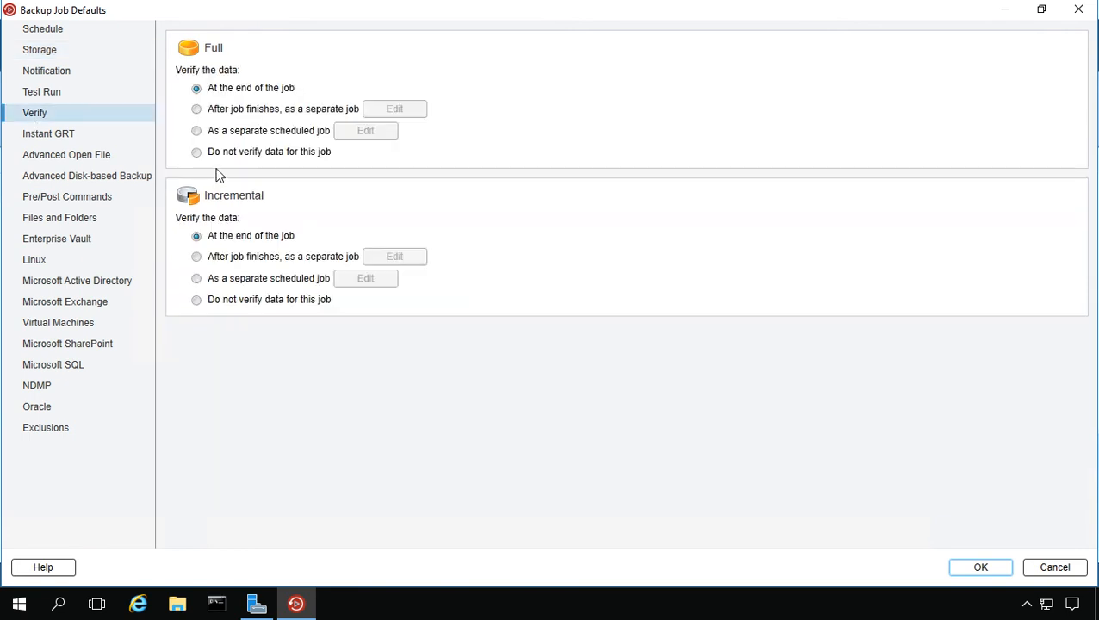
left_click(196, 152)
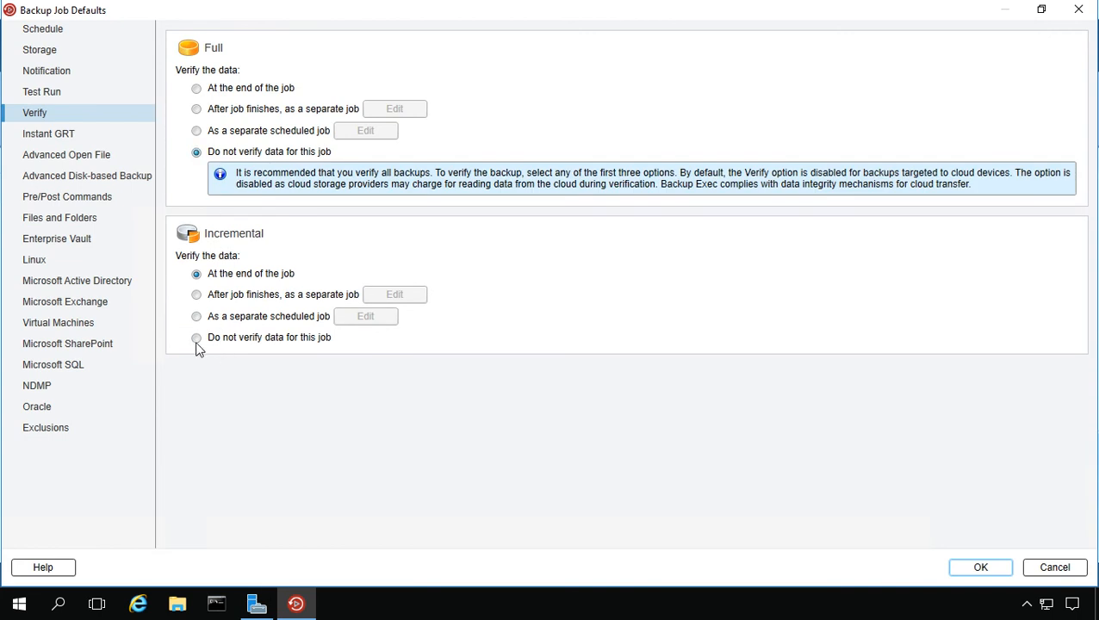
left_click(197, 337)
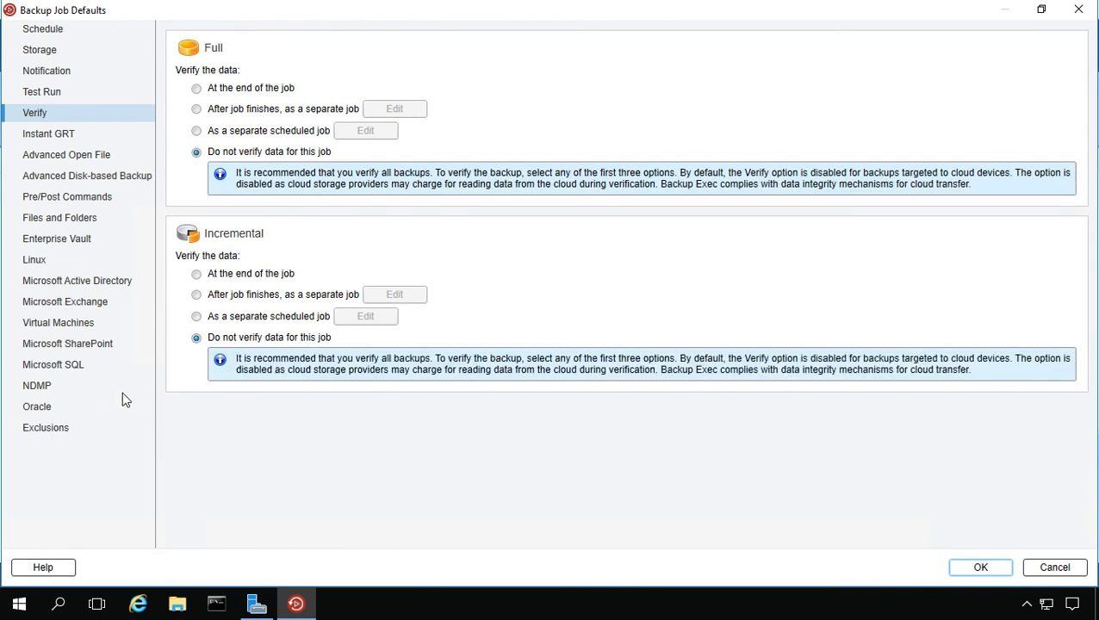
mouse_move(86, 218)
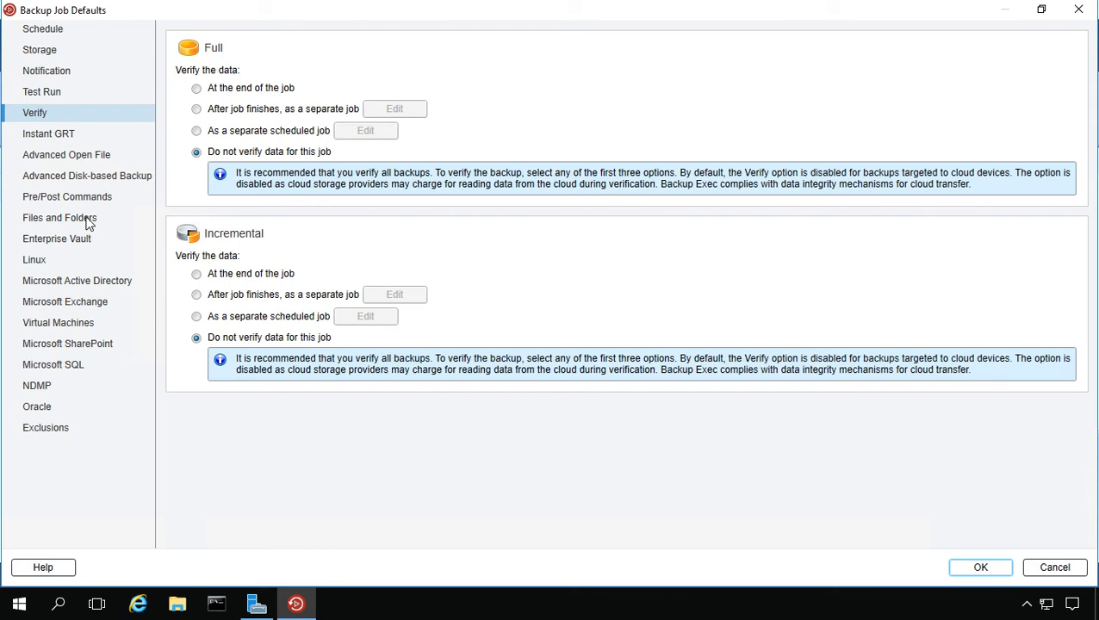
mouse_move(110, 218)
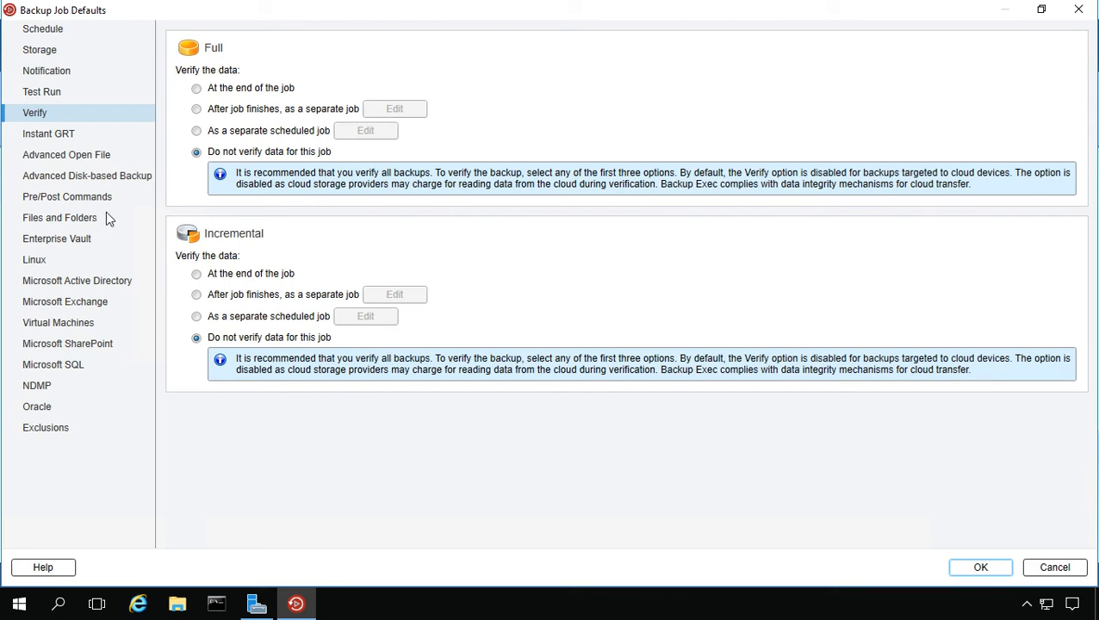
mouse_move(177, 383)
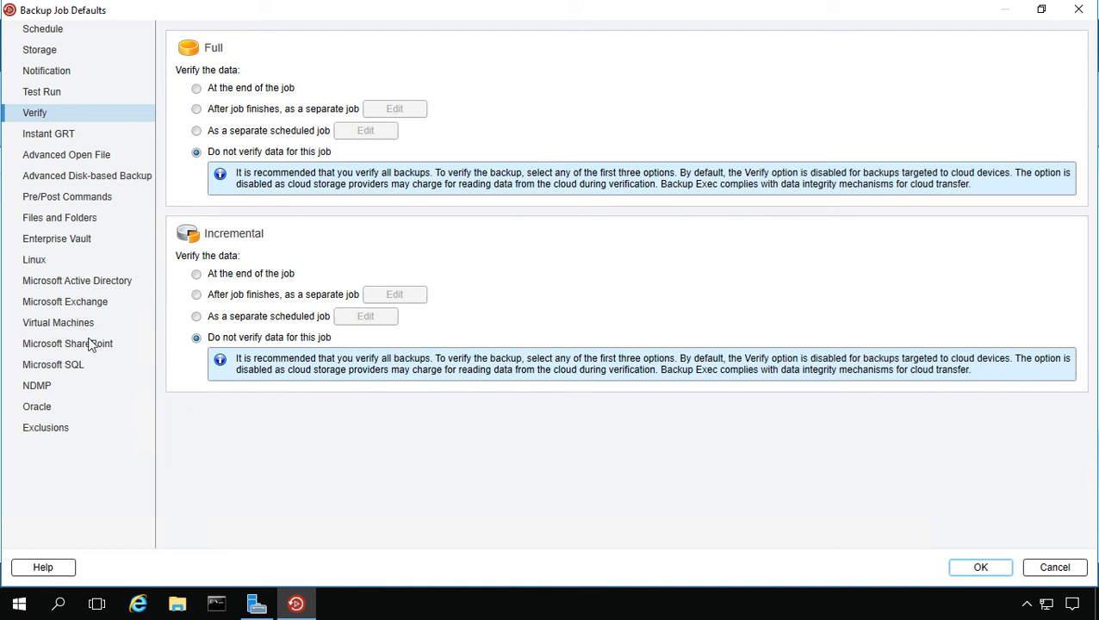
Leave GRT disabled and the consistency check on in Microsoft Active Directory defaults.
left_click(77, 280)
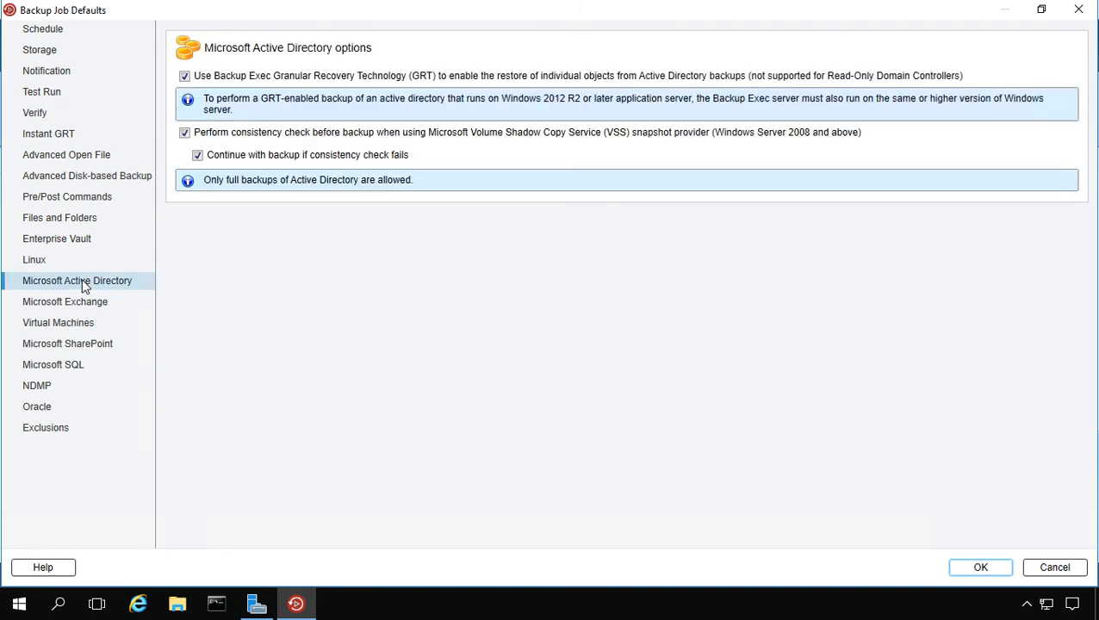
mouse_move(197, 227)
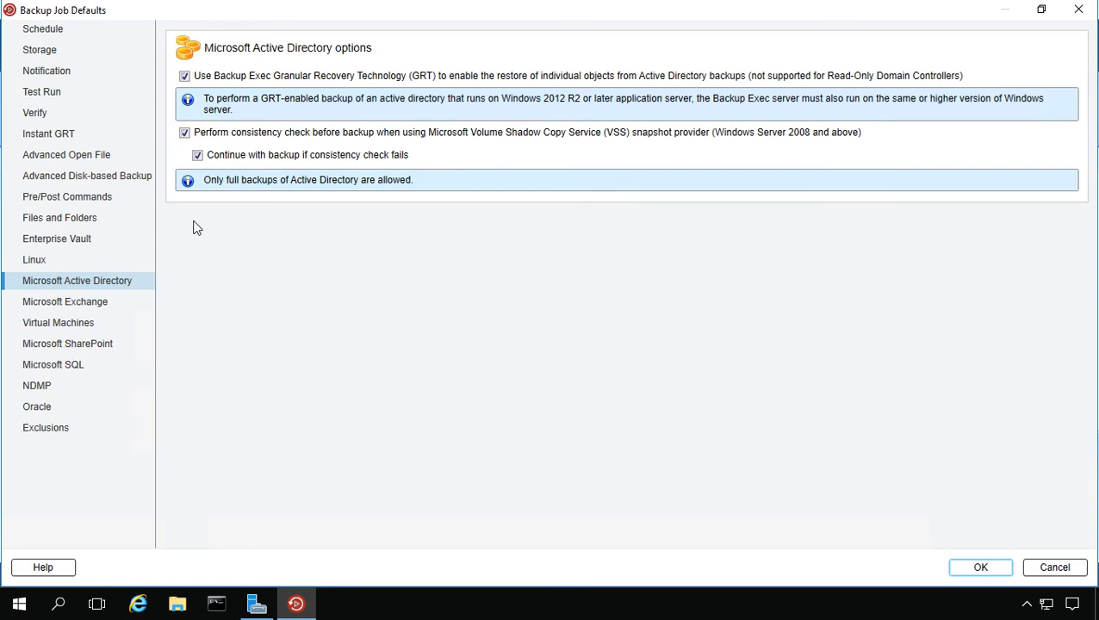
mouse_move(274, 179)
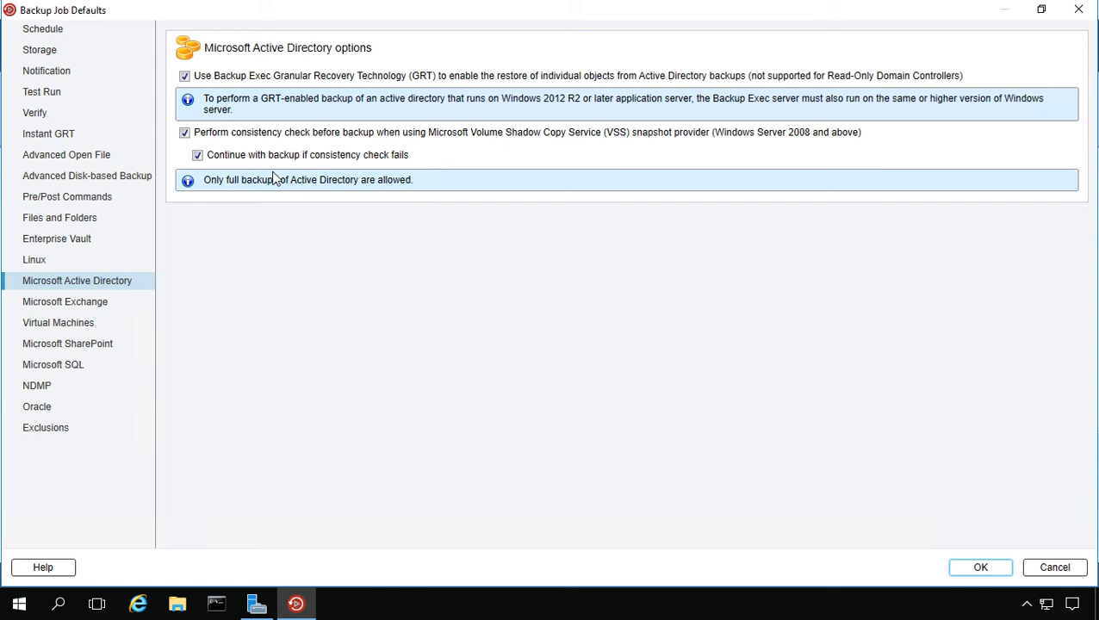
mouse_move(284, 180)
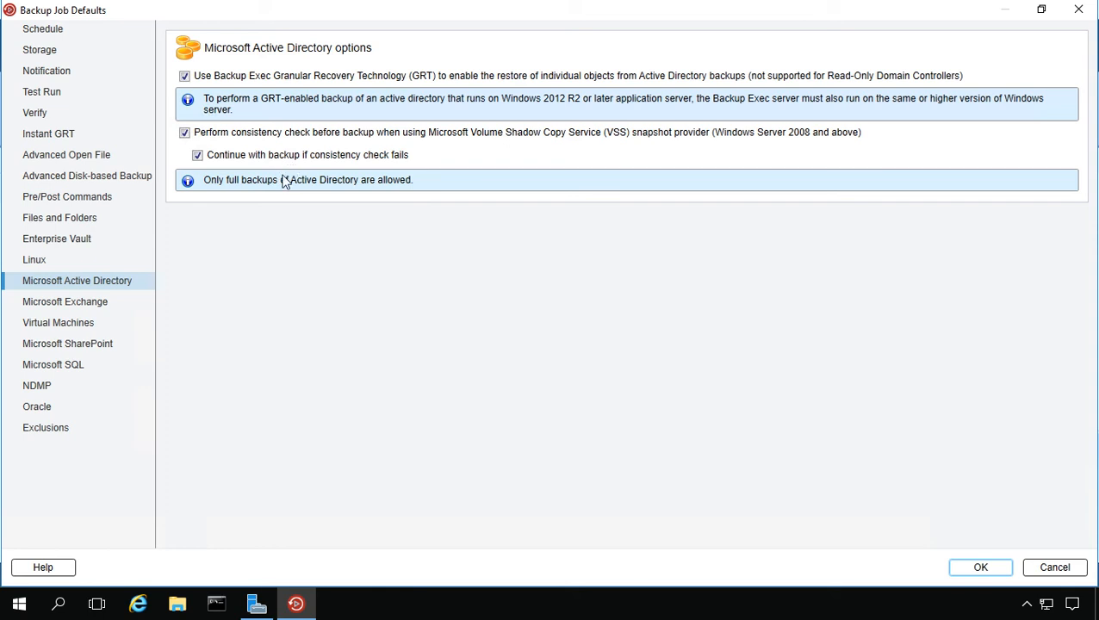
left_click(185, 76)
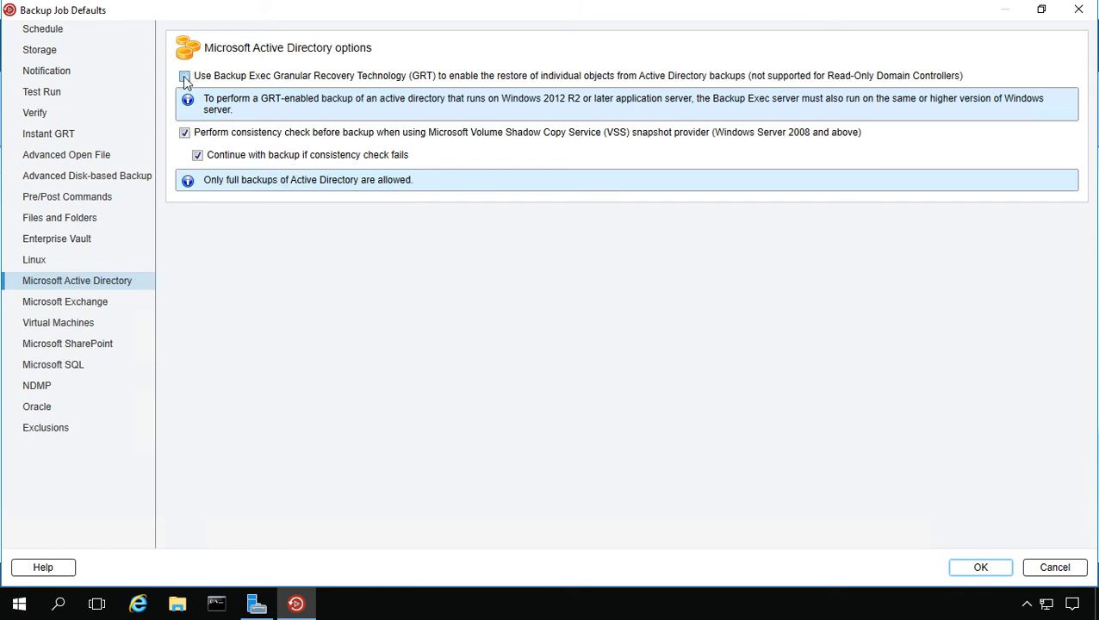
left_click(185, 76)
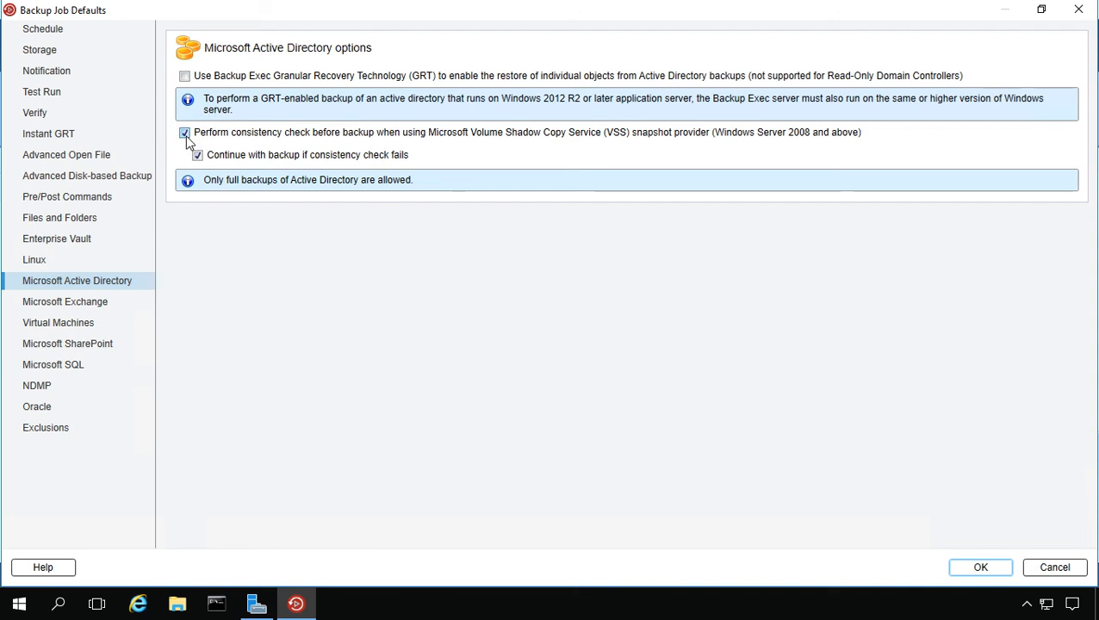
left_click(184, 132)
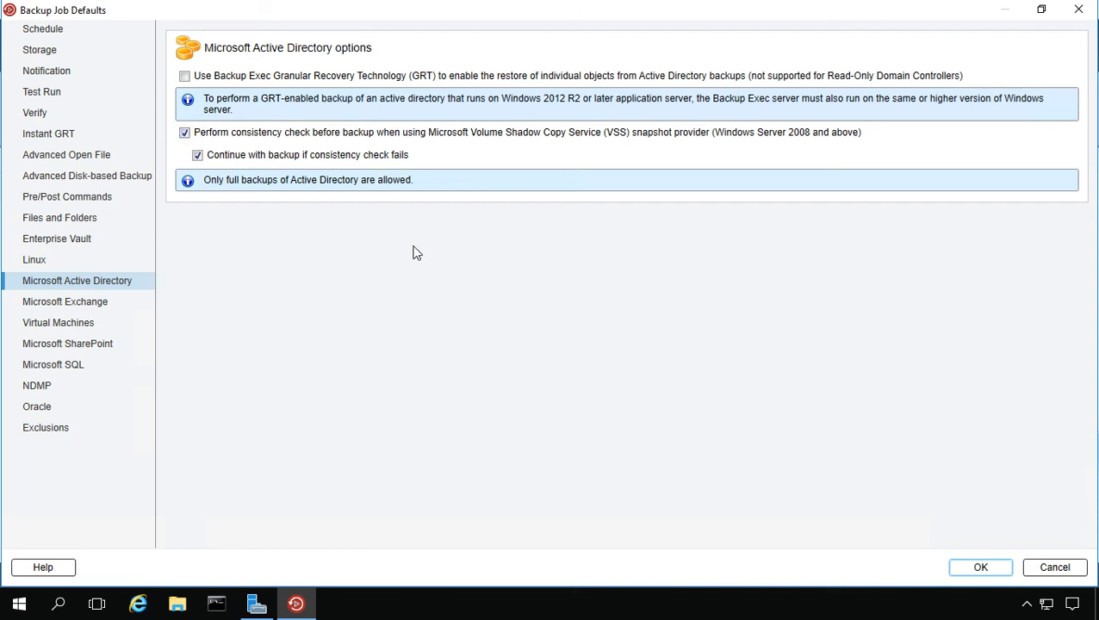
mouse_move(427, 243)
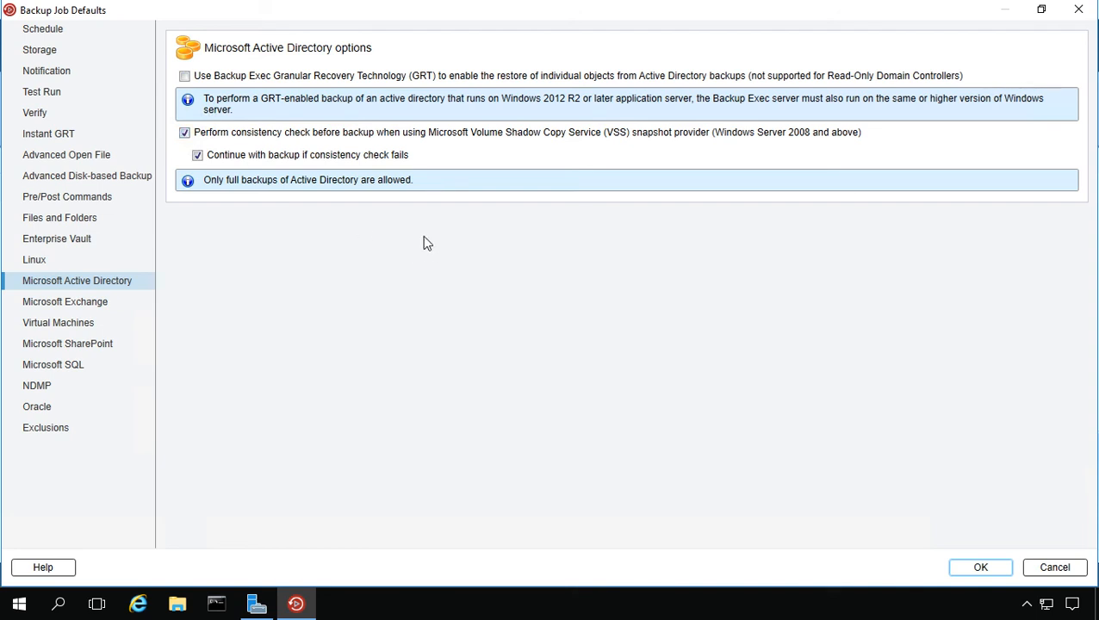
mouse_move(433, 254)
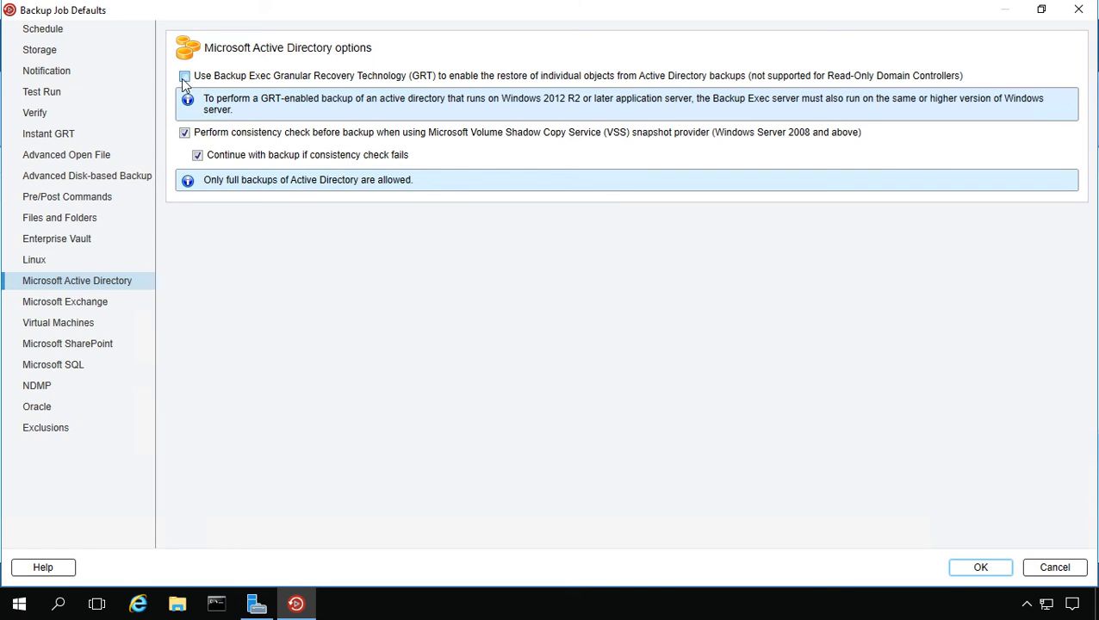
Set the Exchange High Availability Server option to 'Back up from the active copy only'.
left_click(65, 302)
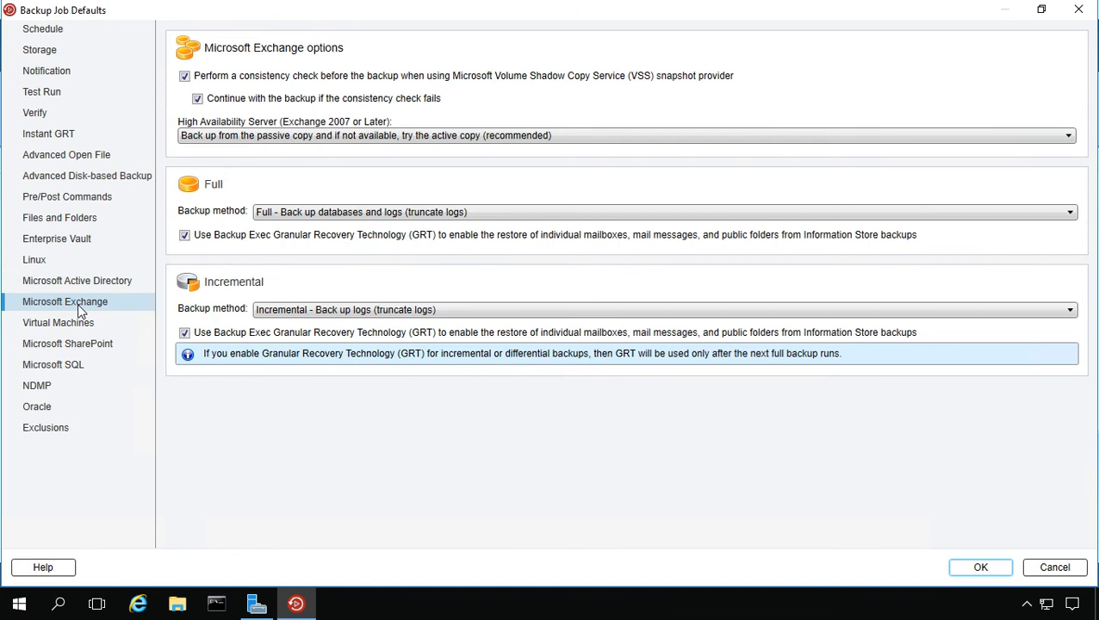
mouse_move(100, 301)
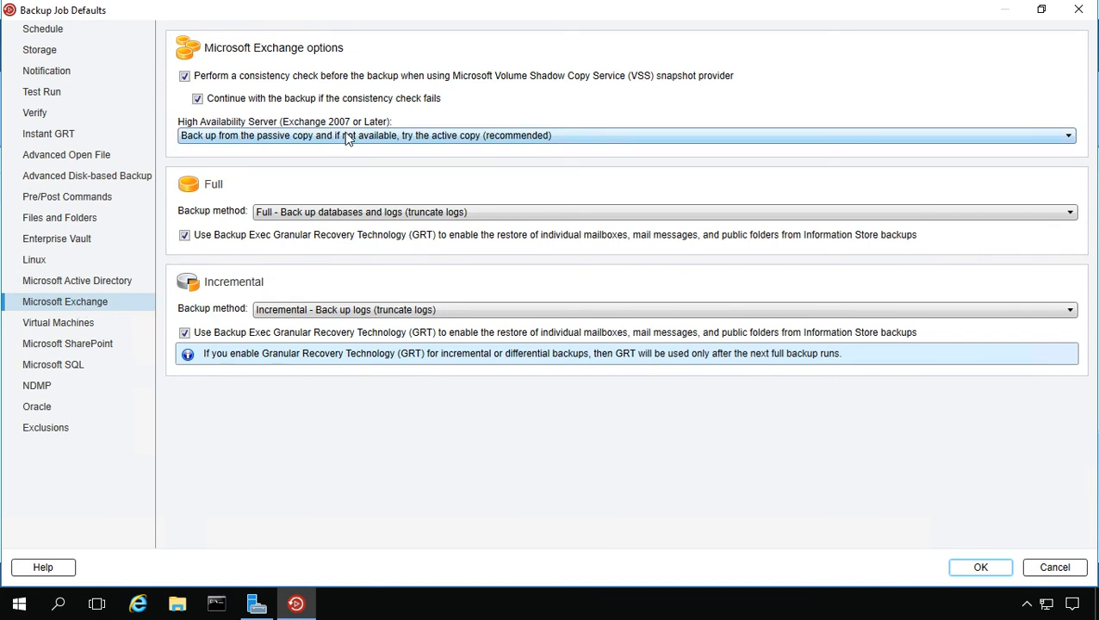
left_click(1068, 135)
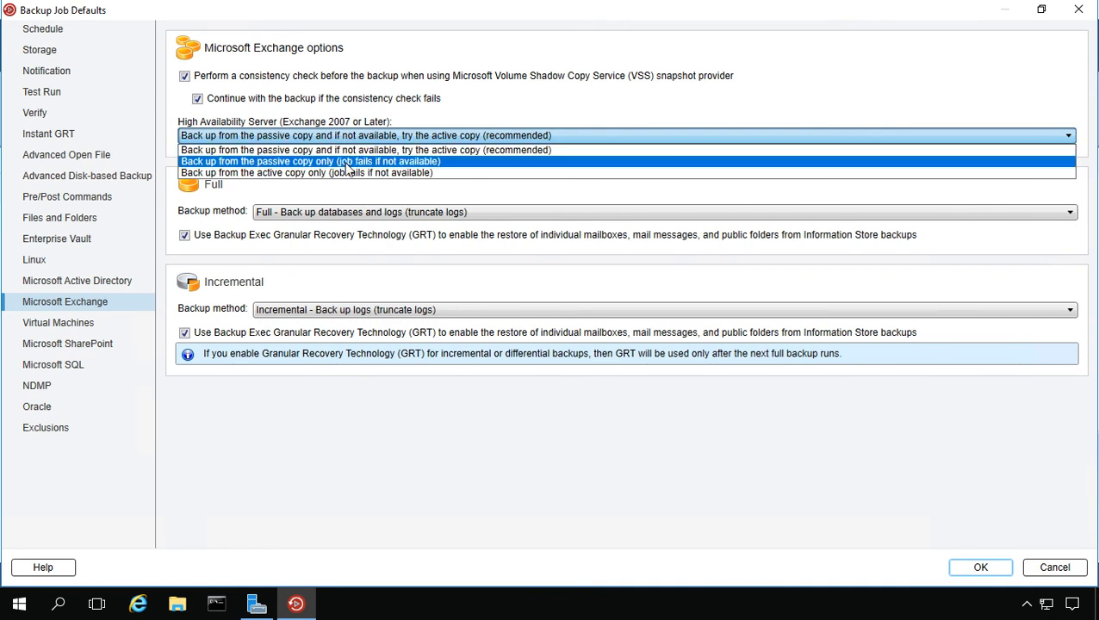
left_click(306, 173)
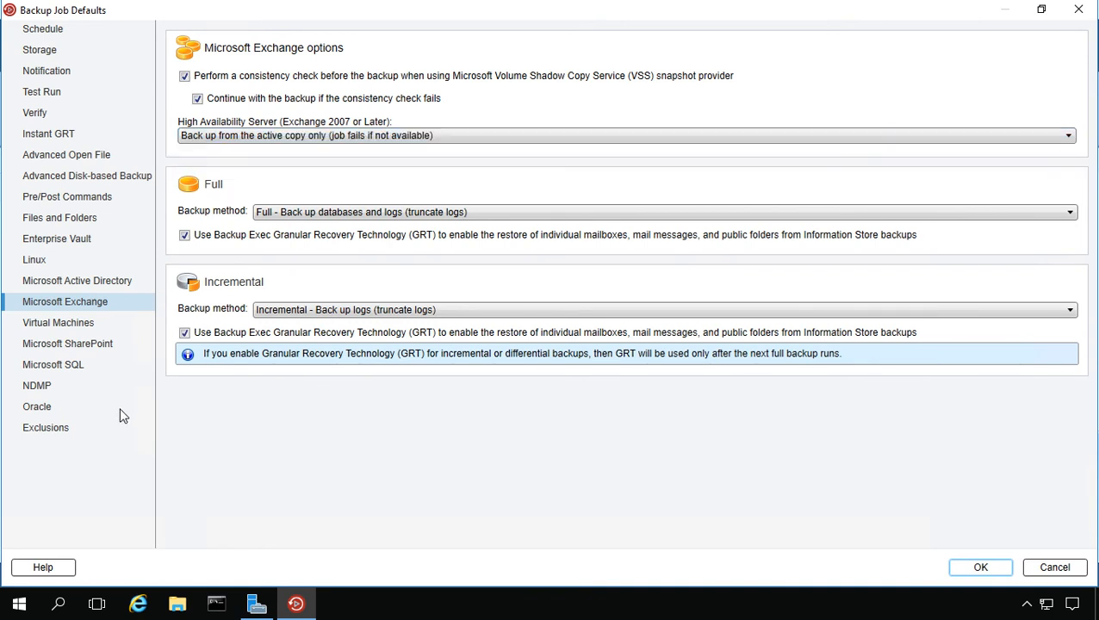
left_click(58, 323)
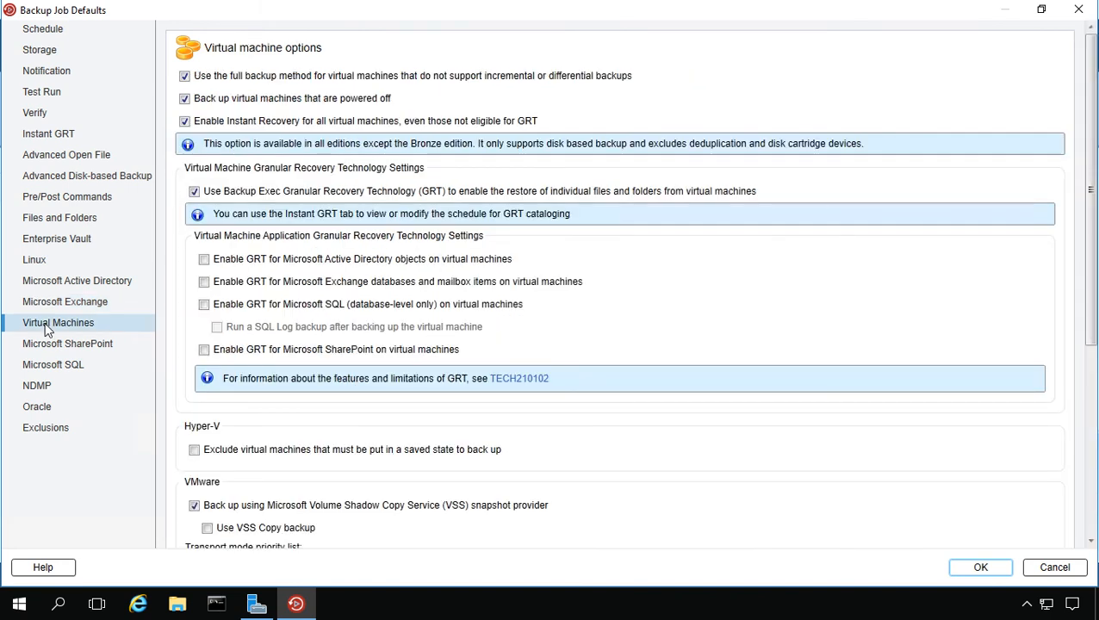
mouse_move(291, 239)
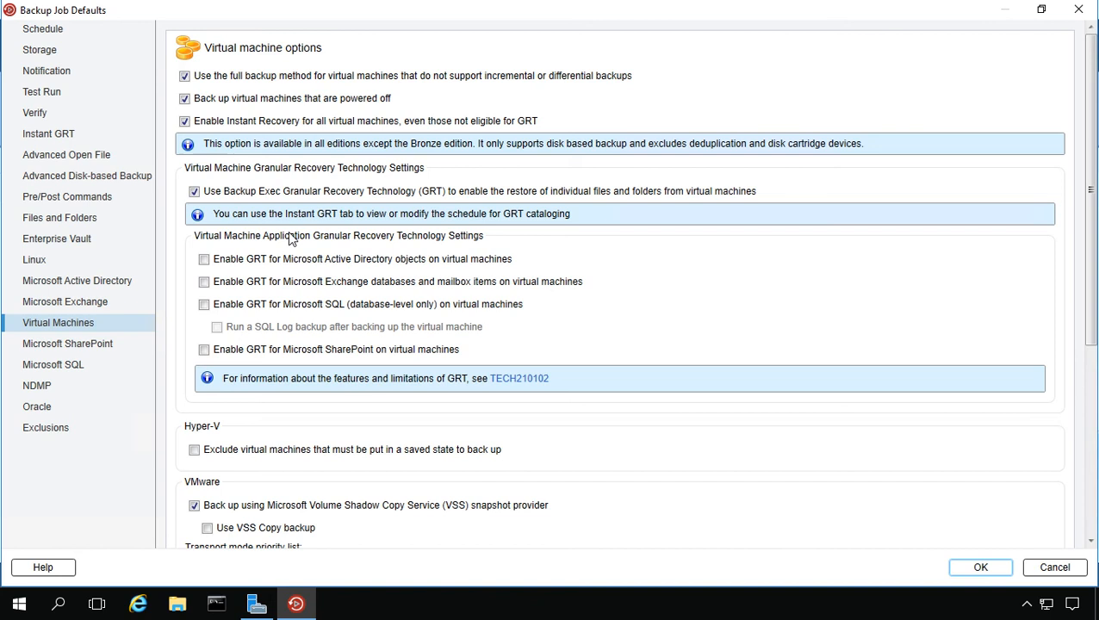
mouse_move(980, 567)
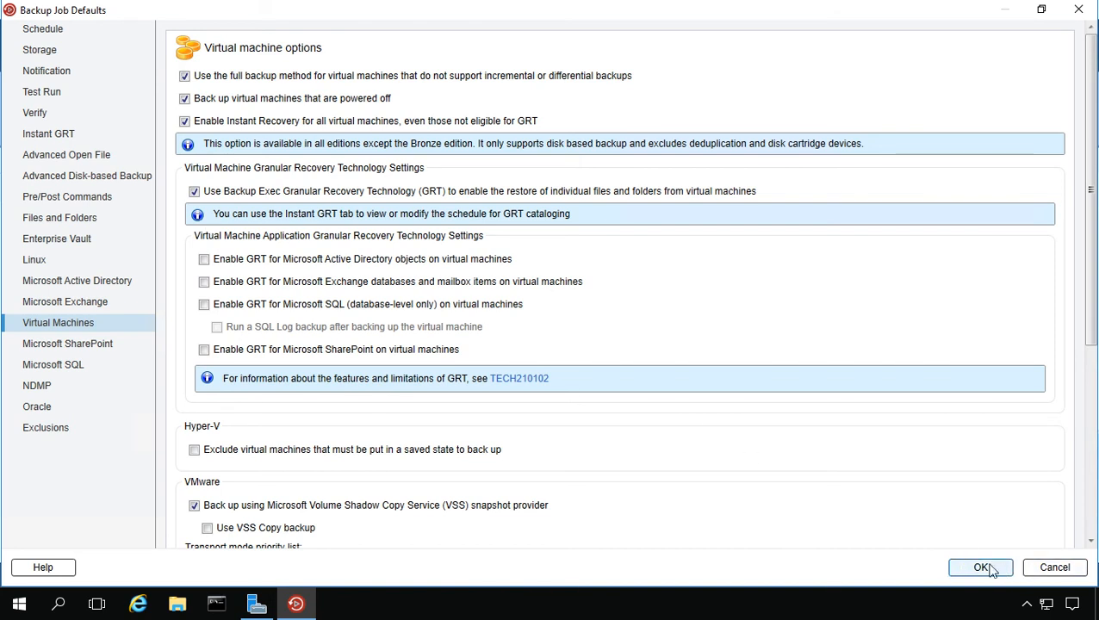
Click OK to save and close Backup Job Defaults.
left_click(982, 567)
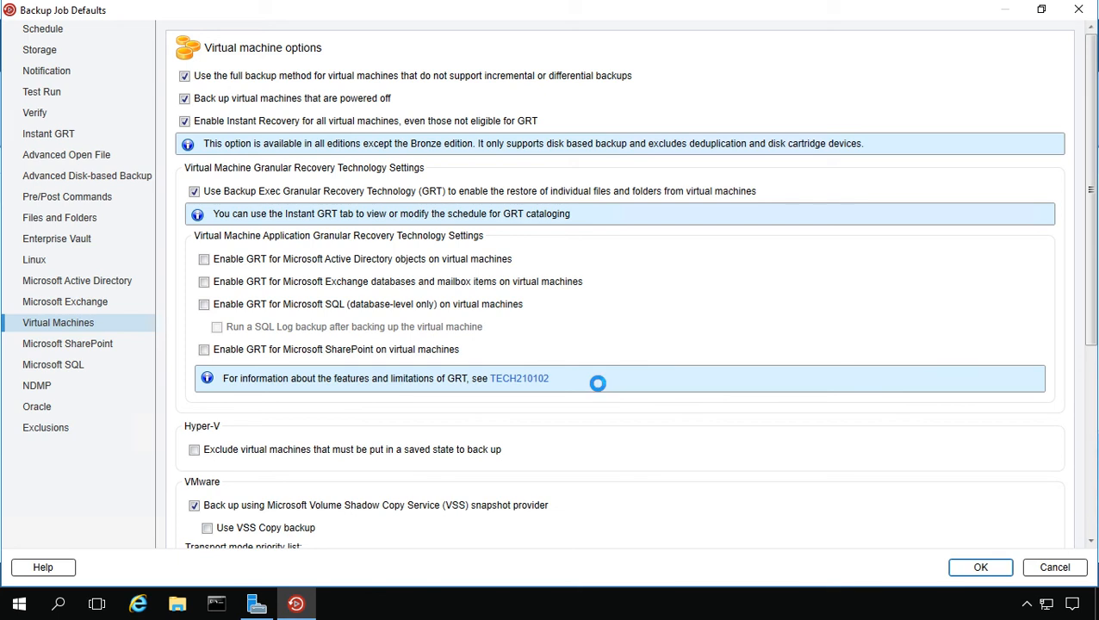
mouse_move(601, 344)
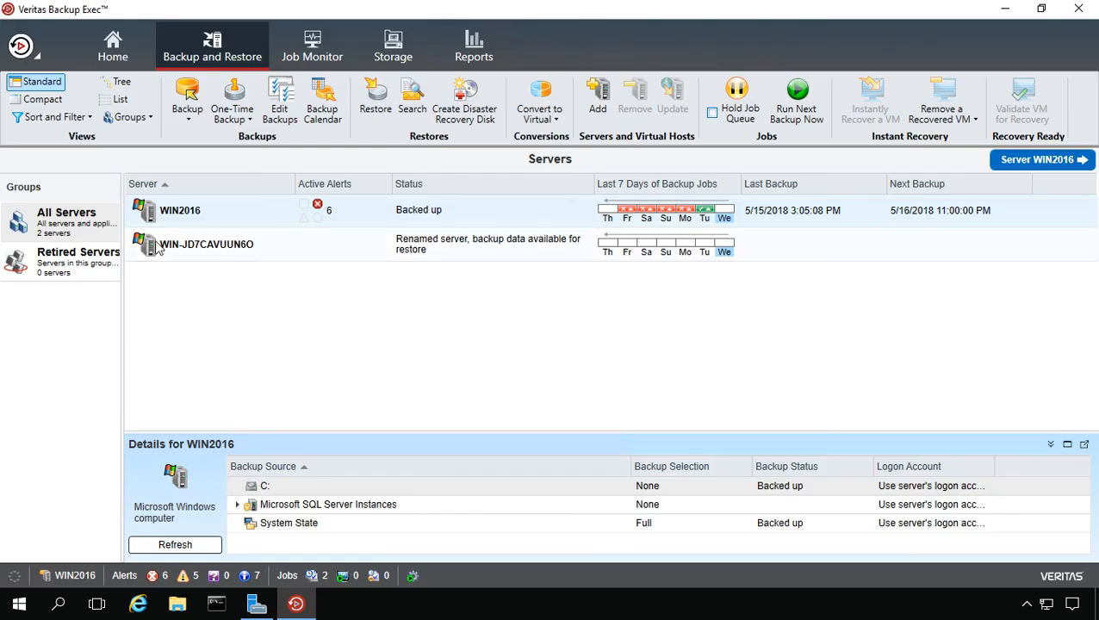
mouse_move(273, 217)
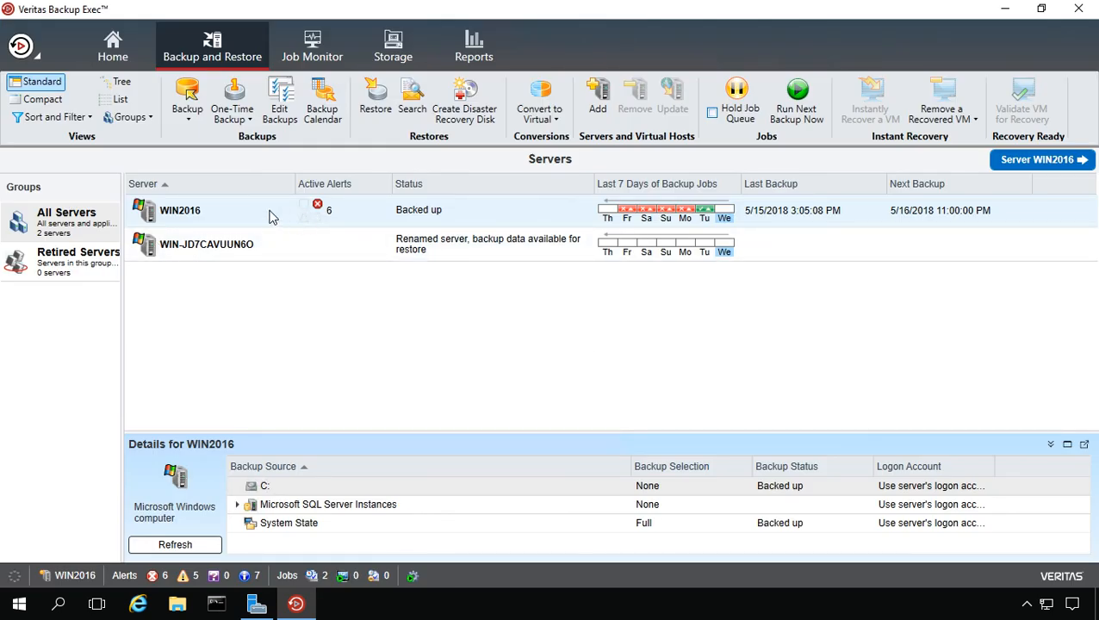
mouse_move(286, 264)
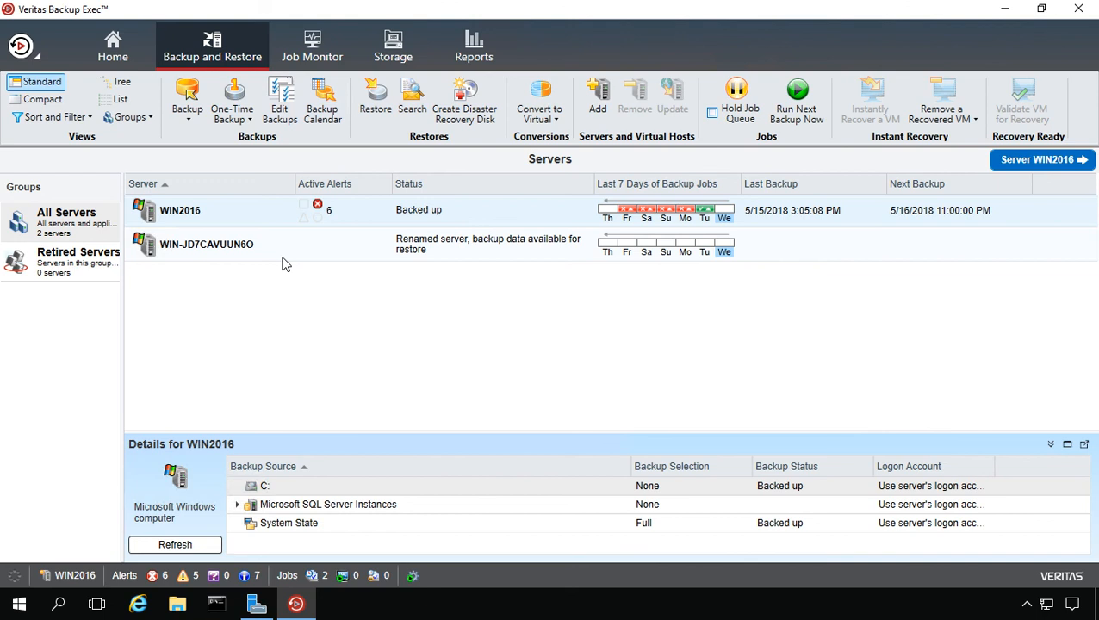
Start a back-up-to-disk job for WIN2016, creating WIN2016 Backup 00008.
left_click(187, 99)
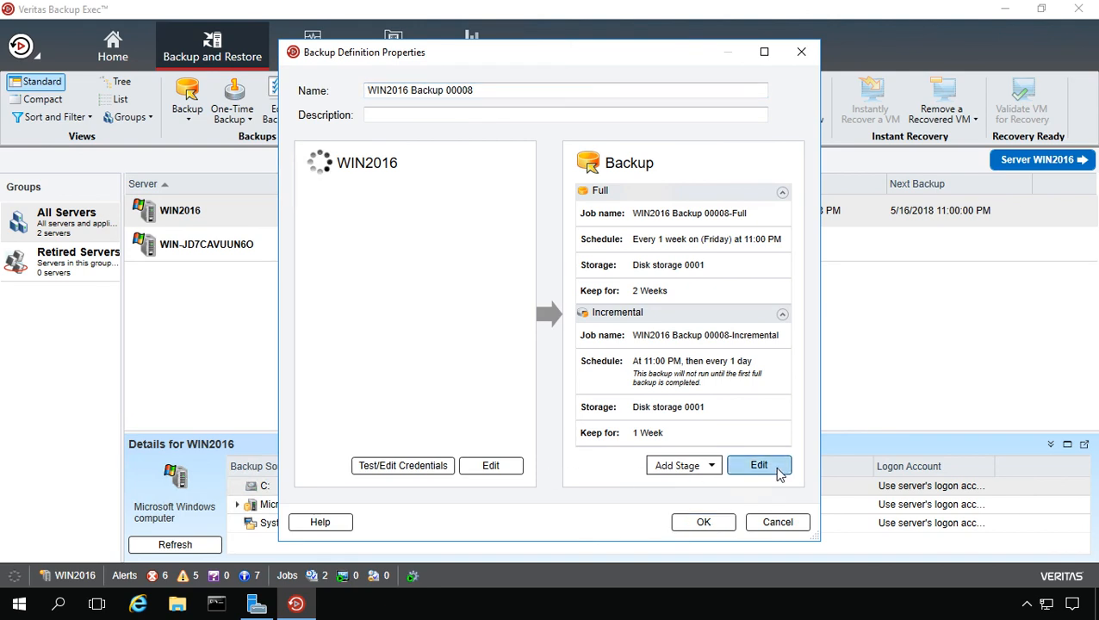
Show WIN2016 Backup 00008's storage options, inherited as Disk storage 0001.
left_click(759, 465)
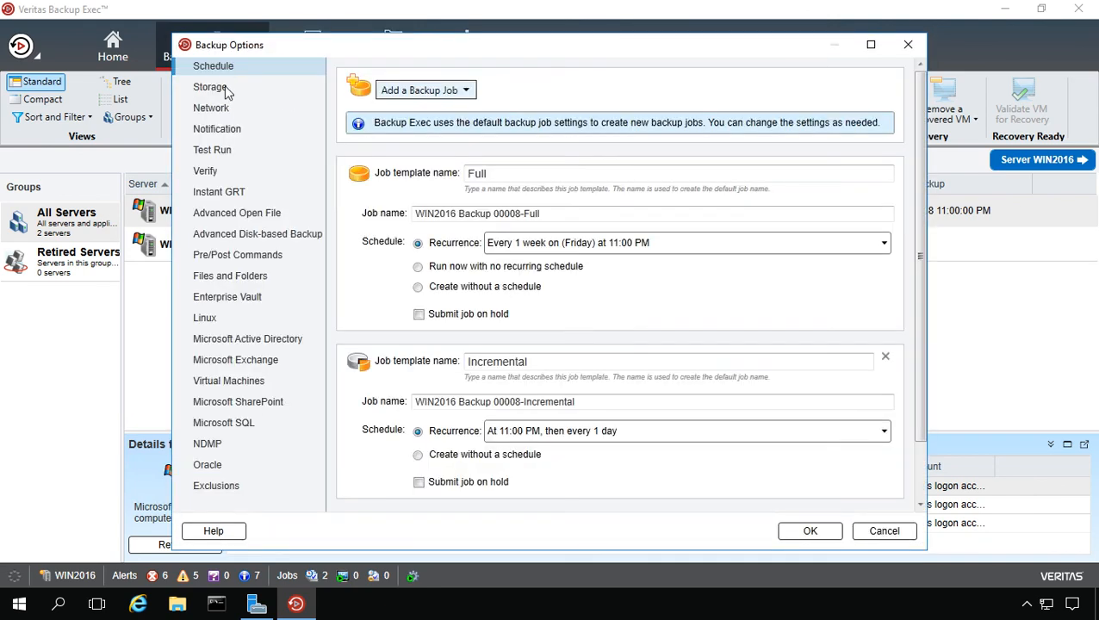
left_click(210, 87)
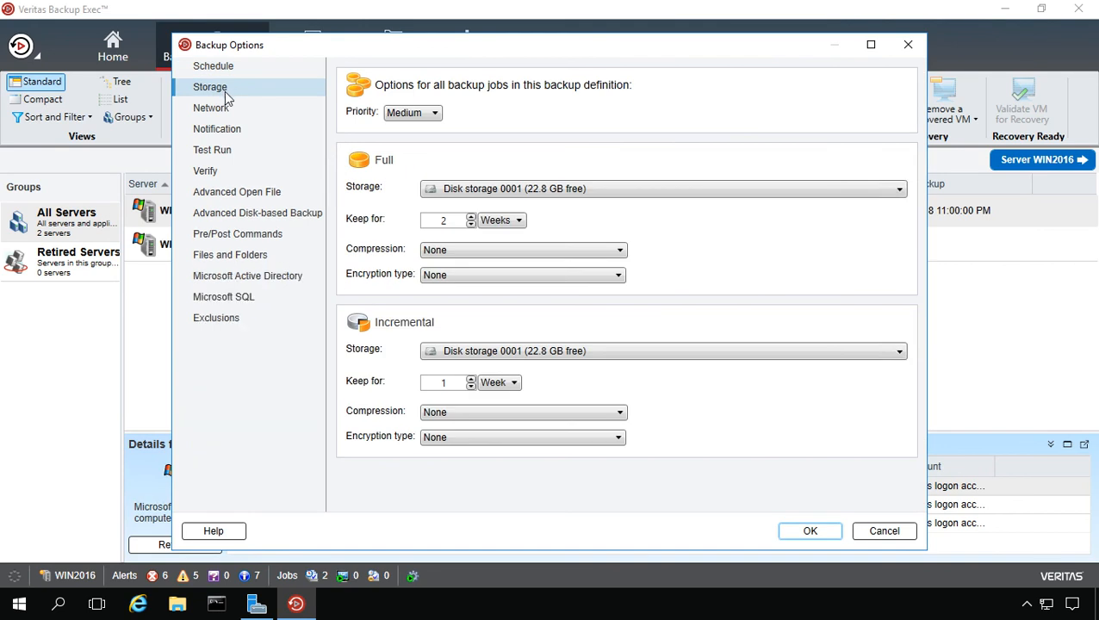
left_click(662, 188)
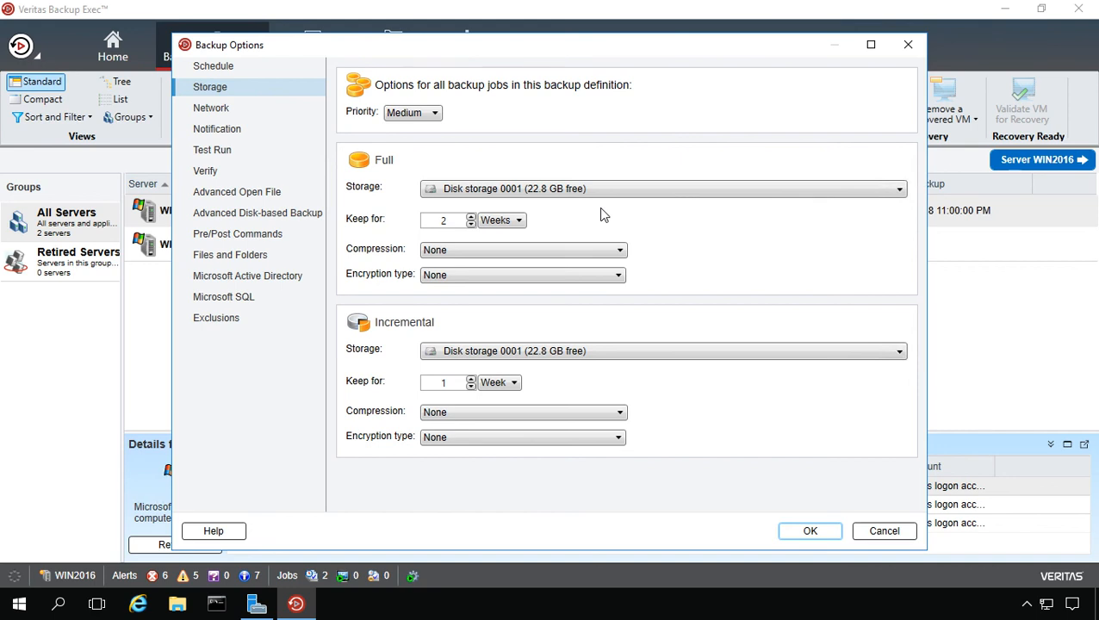
mouse_move(633, 189)
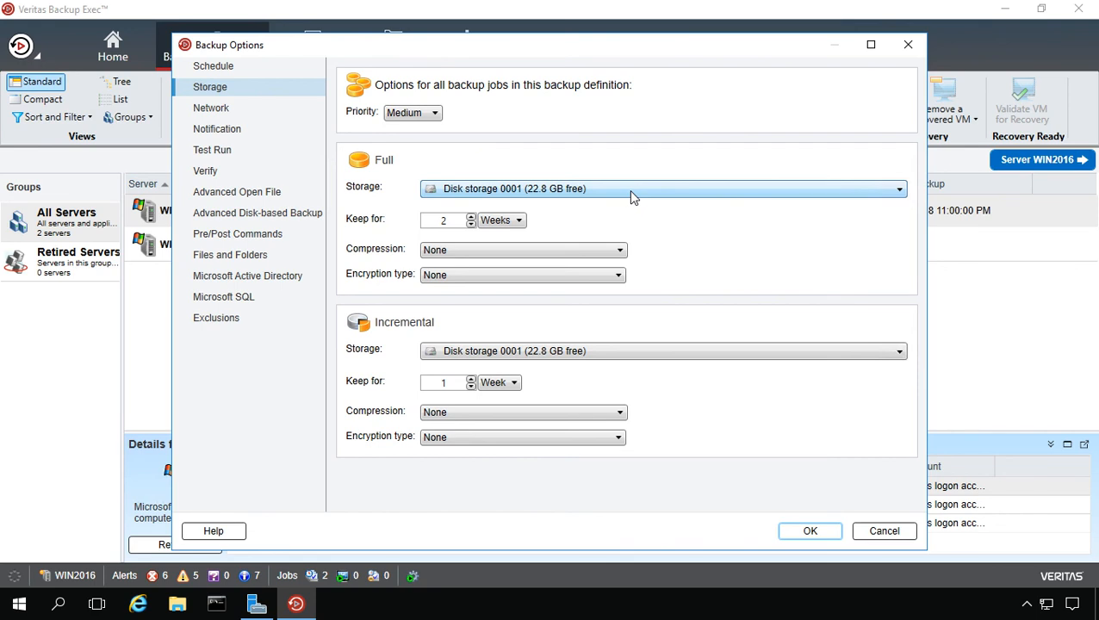
Change Full storage to 'Any disk storage (1 device is in this pool)'.
left_click(900, 188)
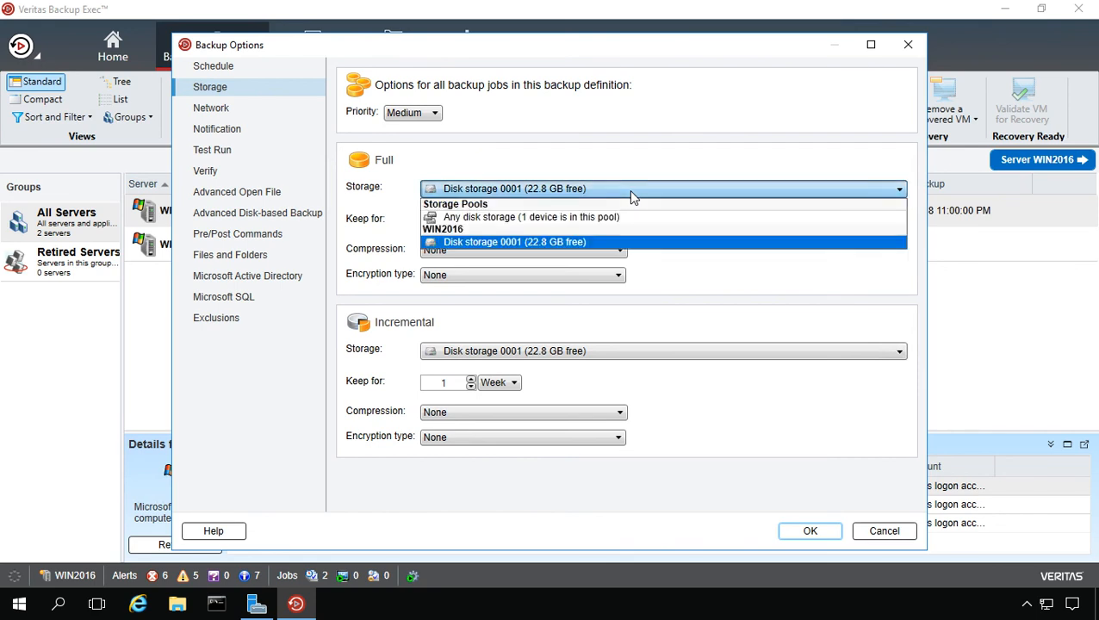
mouse_move(631, 213)
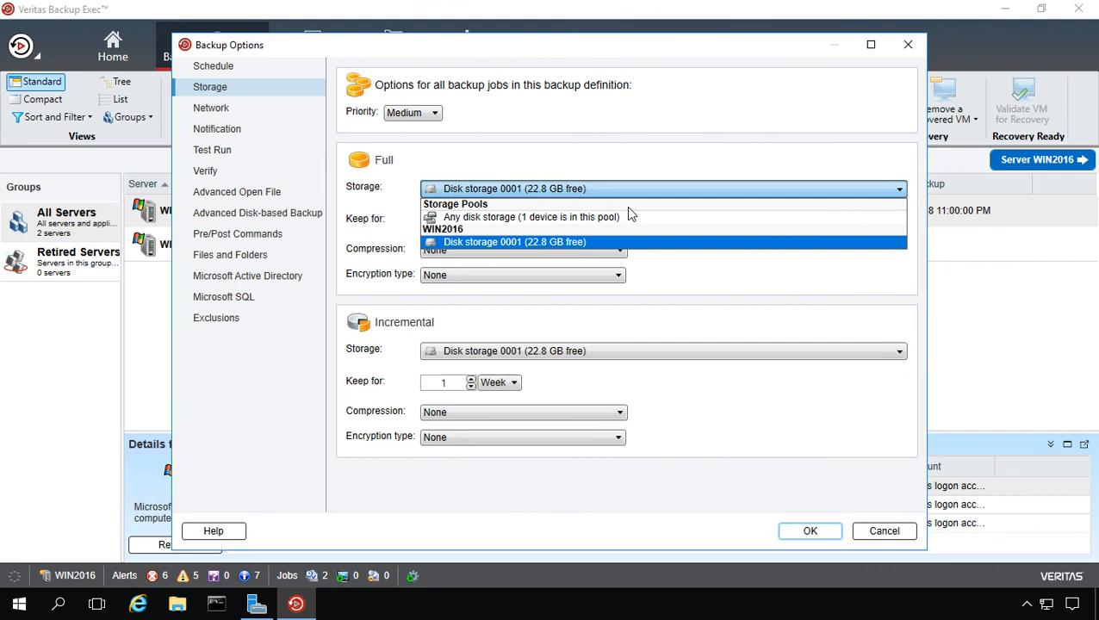
left_click(530, 216)
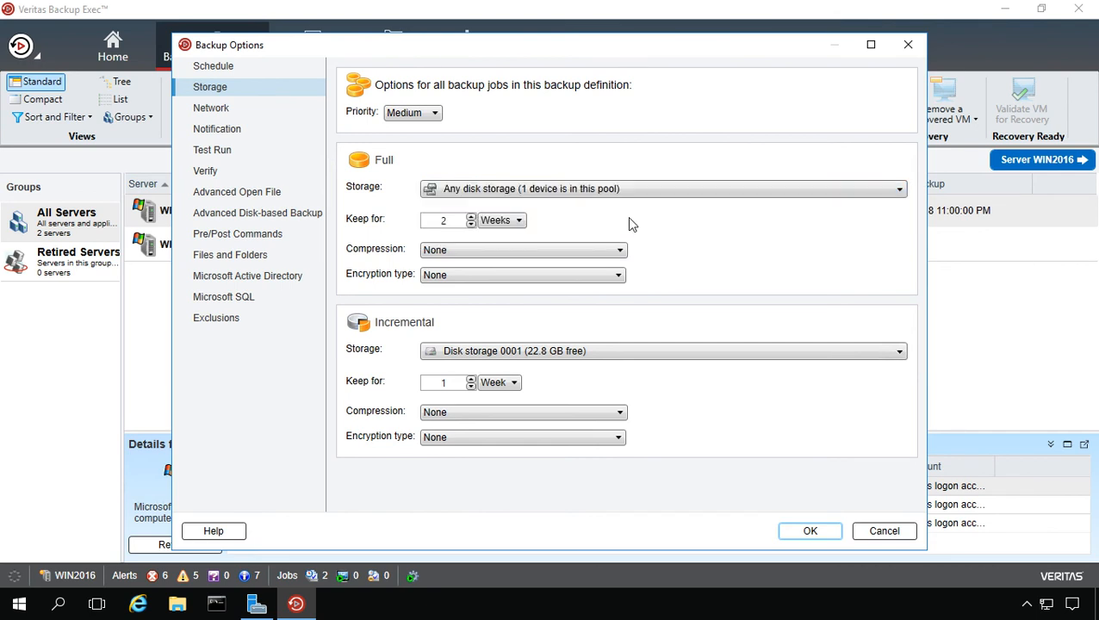
mouse_move(642, 189)
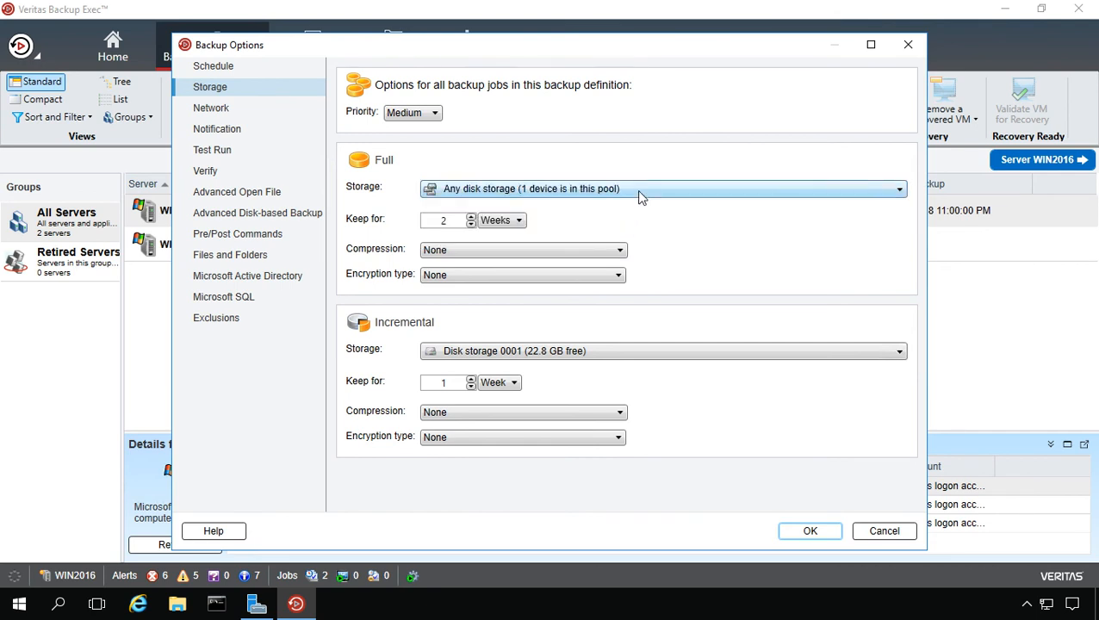
left_click(898, 188)
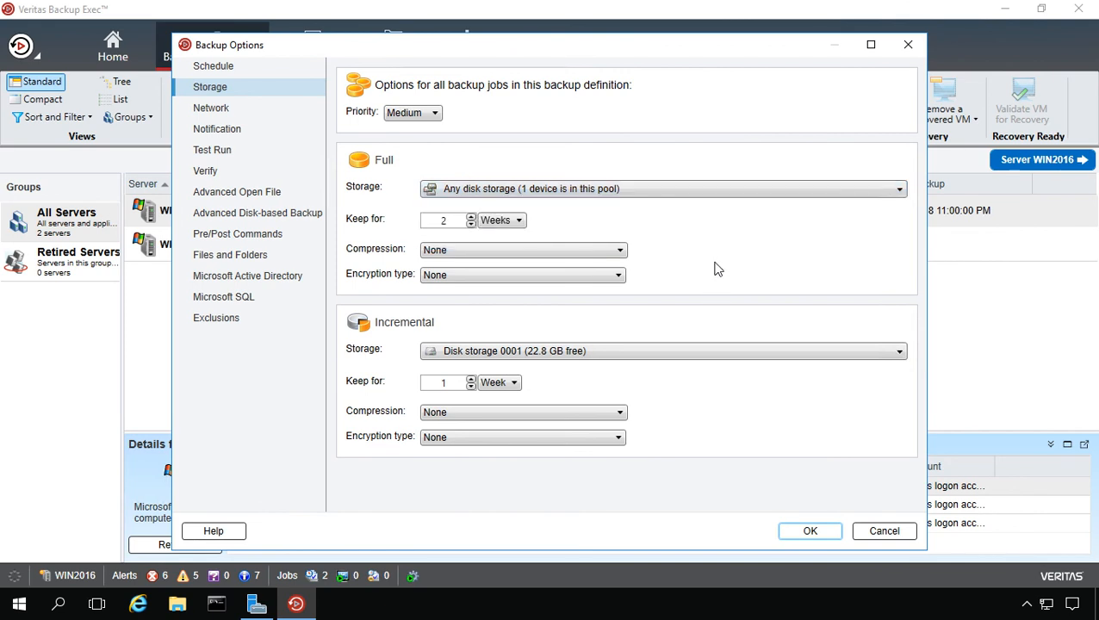
mouse_move(717, 261)
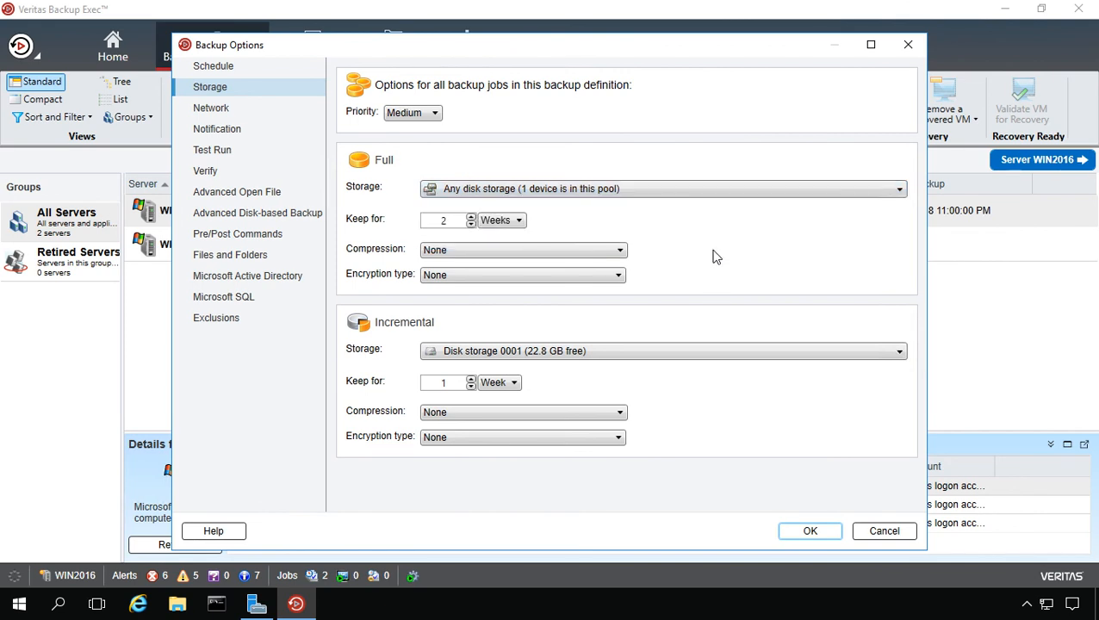